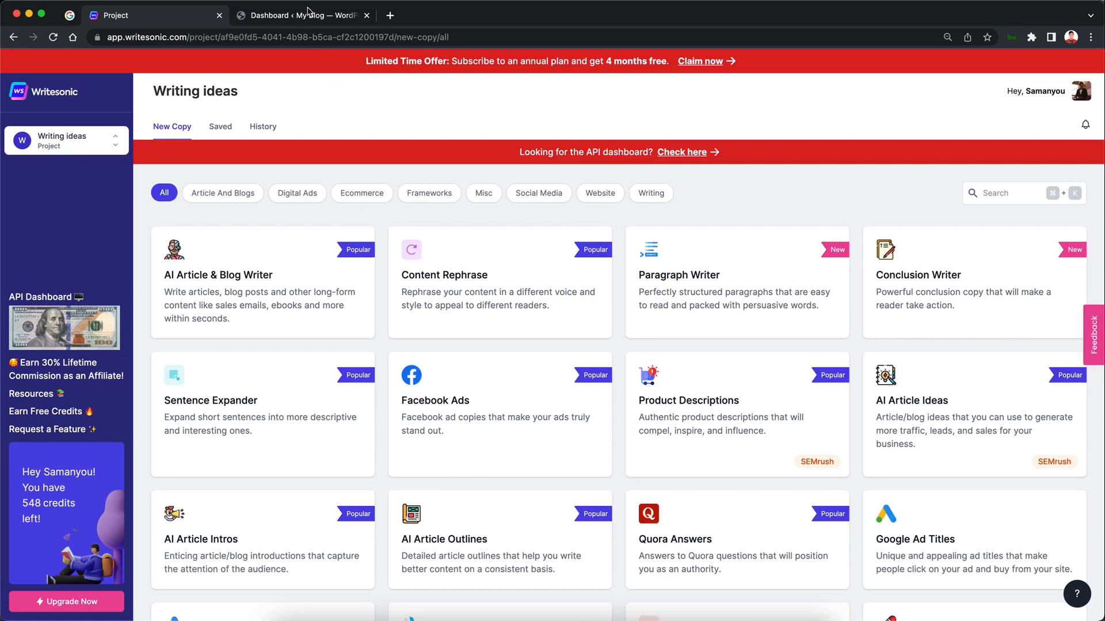
# - Switch from the Writesonic tab to the WordPress dashboard and go to Plugins > Add New
pyautogui.click(303, 15)
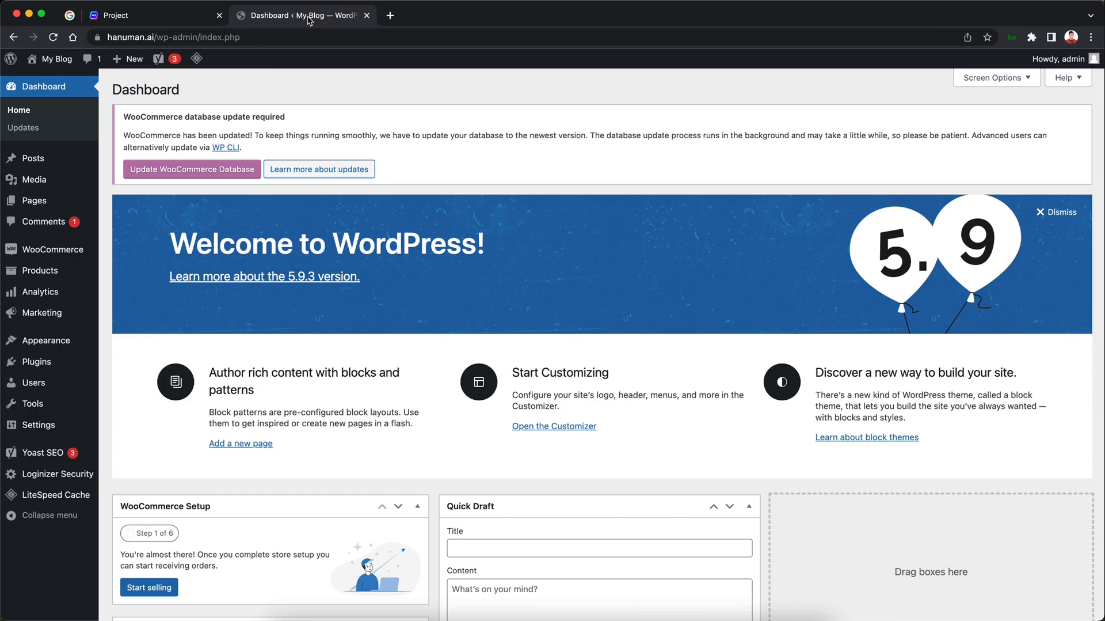
pyautogui.moveTo(626, 234)
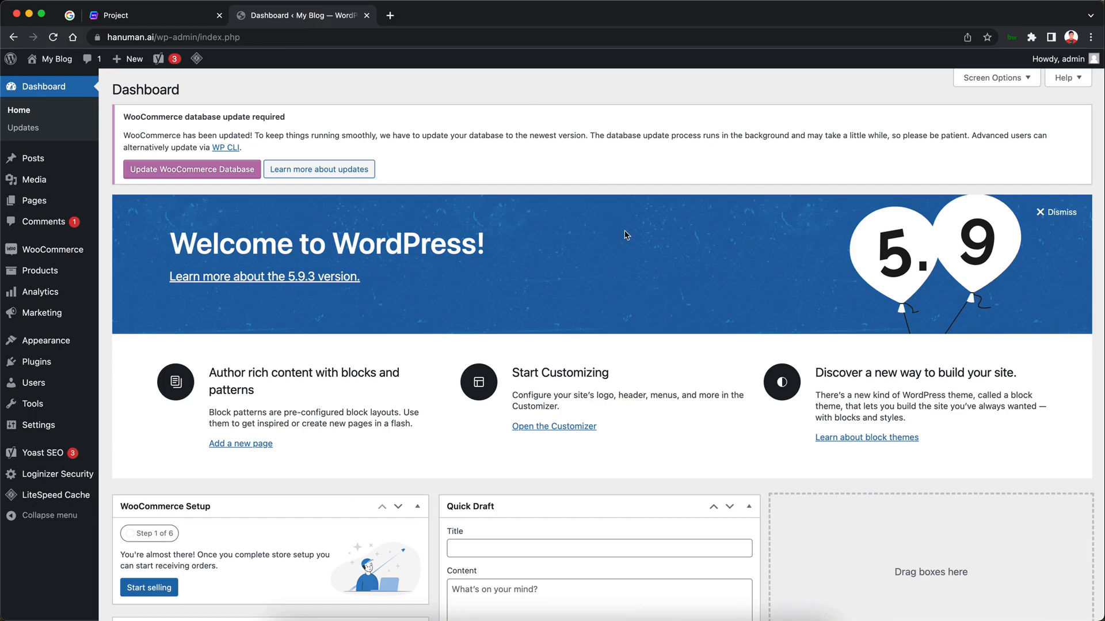
pyautogui.moveTo(605, 244)
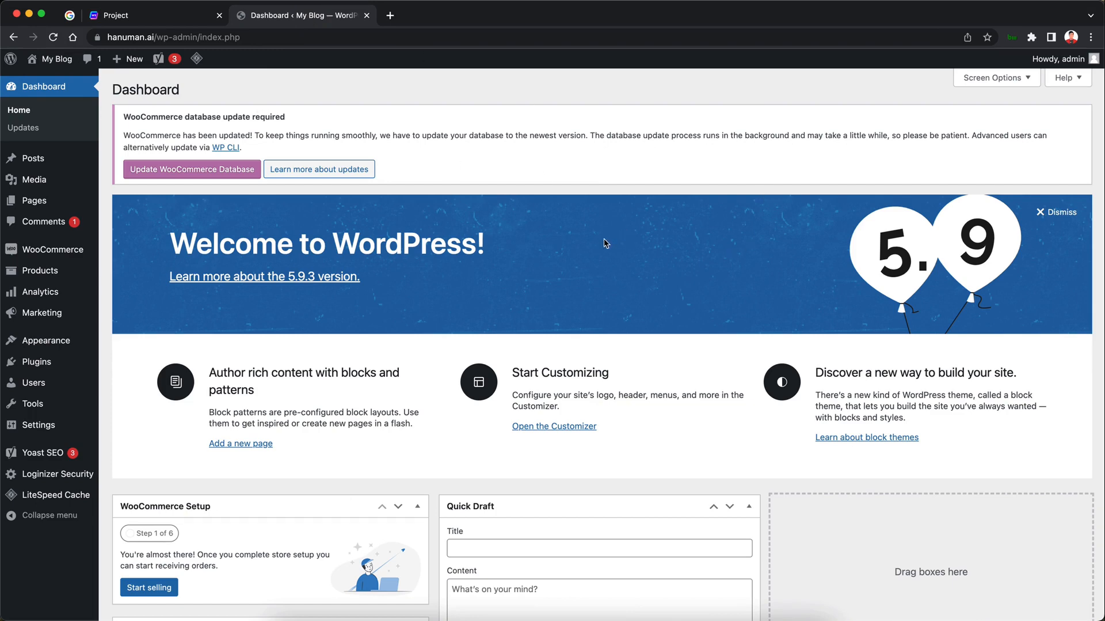
pyautogui.moveTo(35, 361)
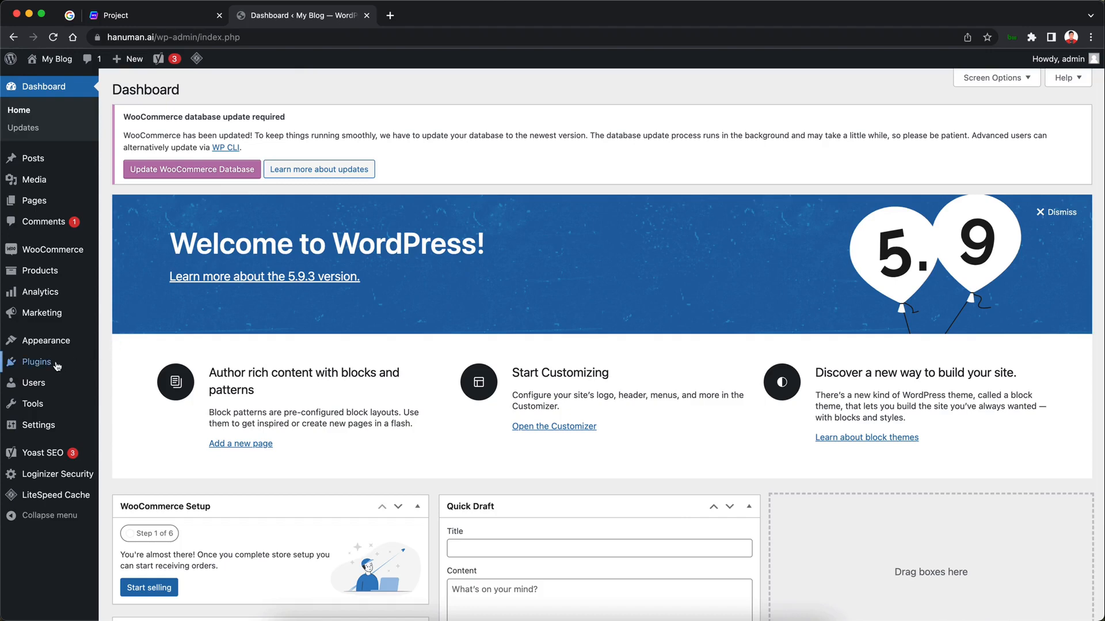
pyautogui.moveTo(35, 361)
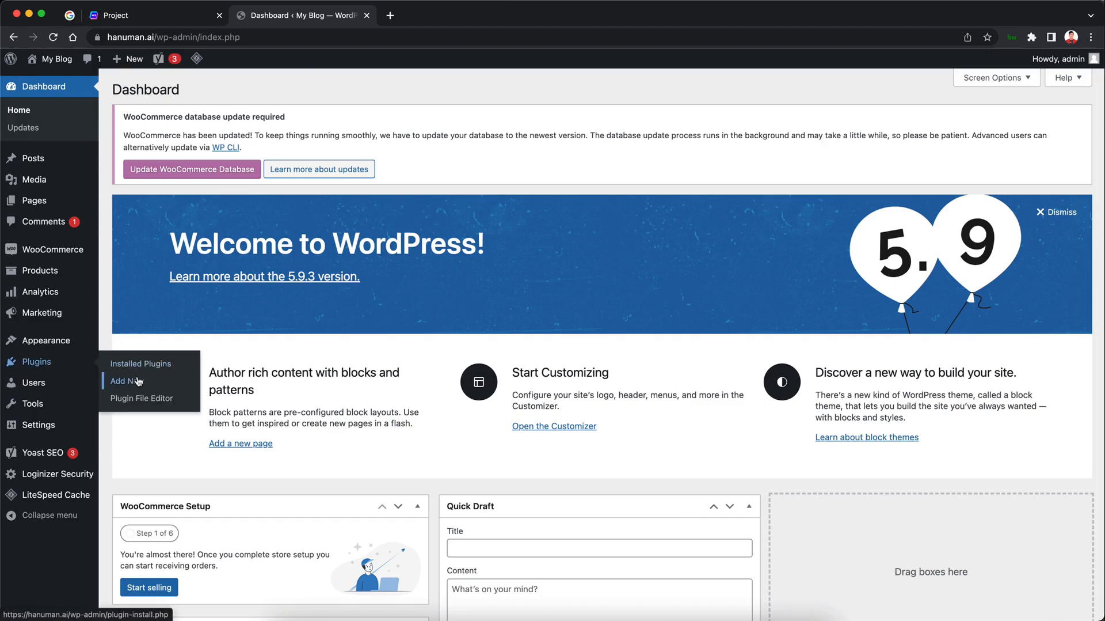
pyautogui.click(122, 381)
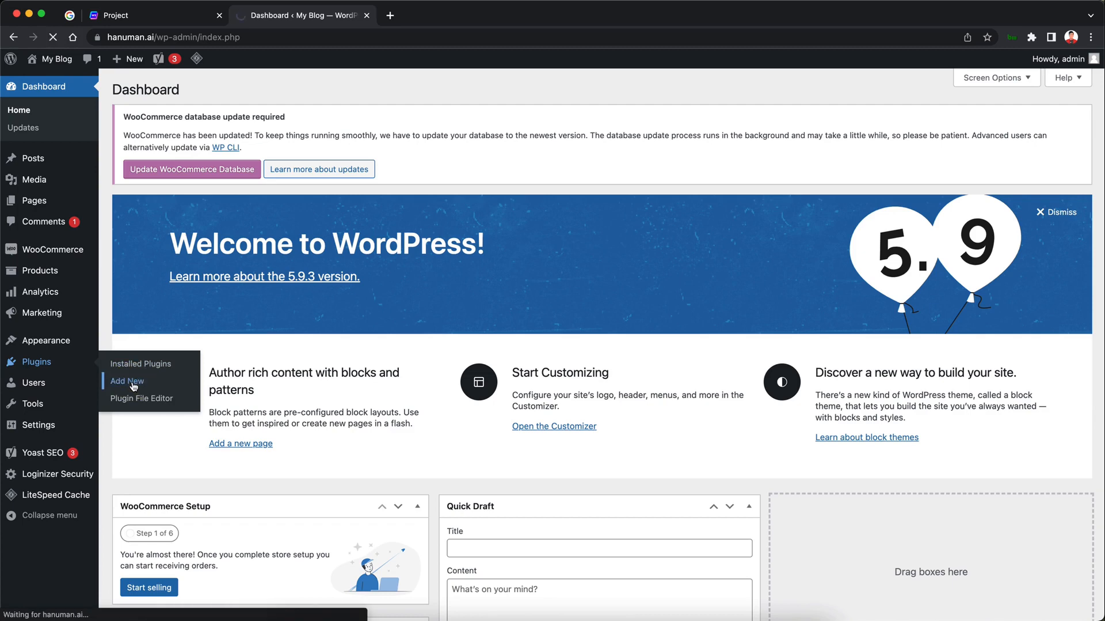
# - Search the plugin directory for 'writesonic', then install and activate the Writesonic plugin
pyautogui.click(125, 381)
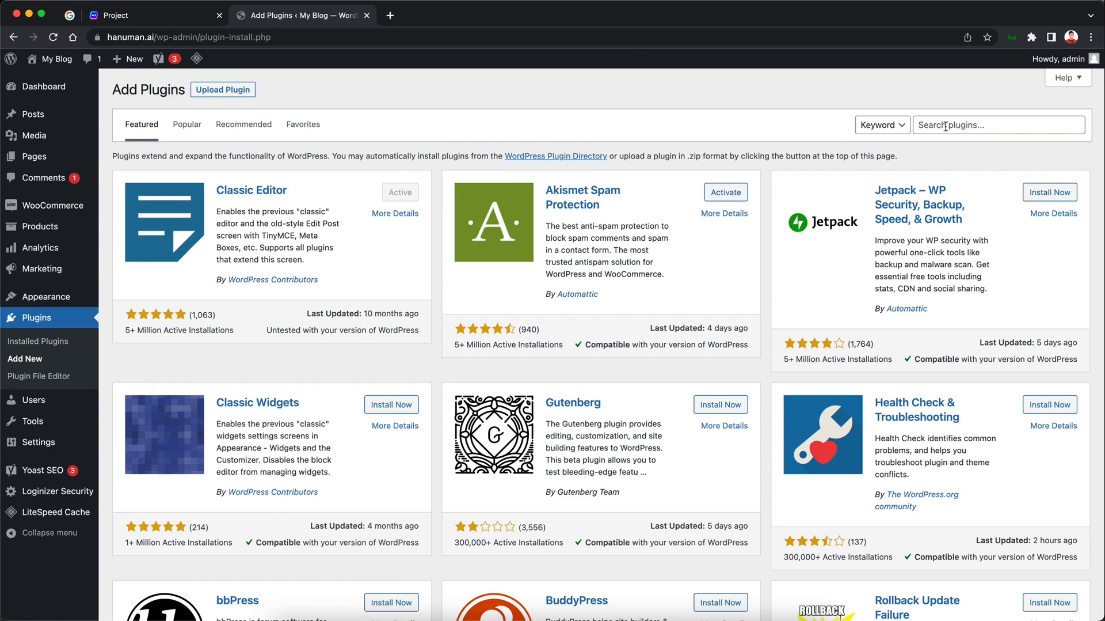
pyautogui.click(998, 125)
pyautogui.write('writesonic')
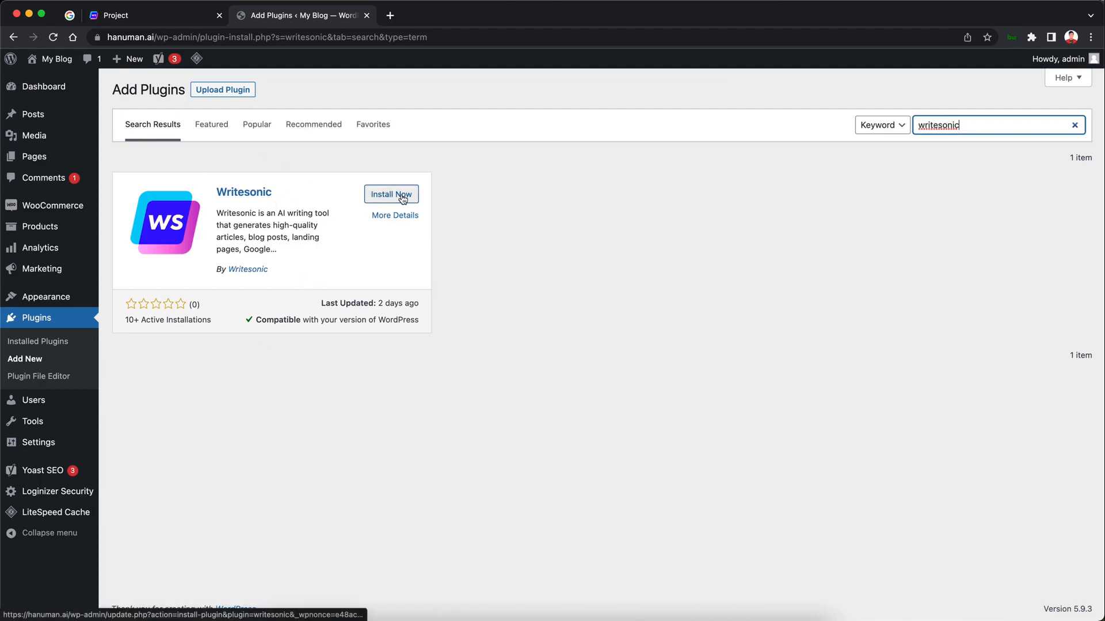
pyautogui.click(392, 194)
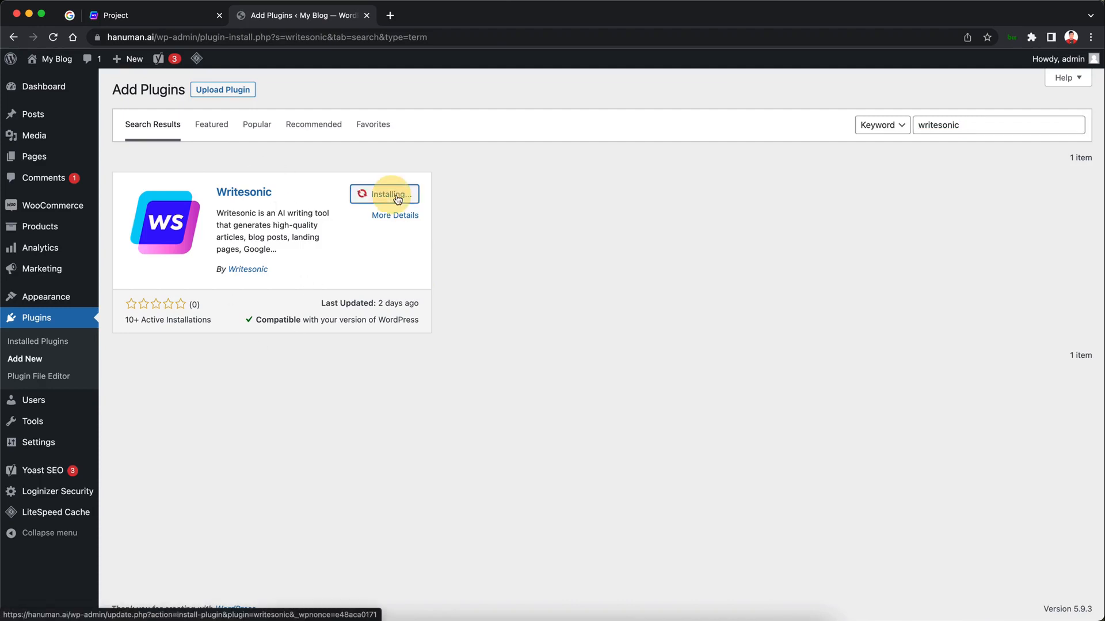
pyautogui.moveTo(448, 226)
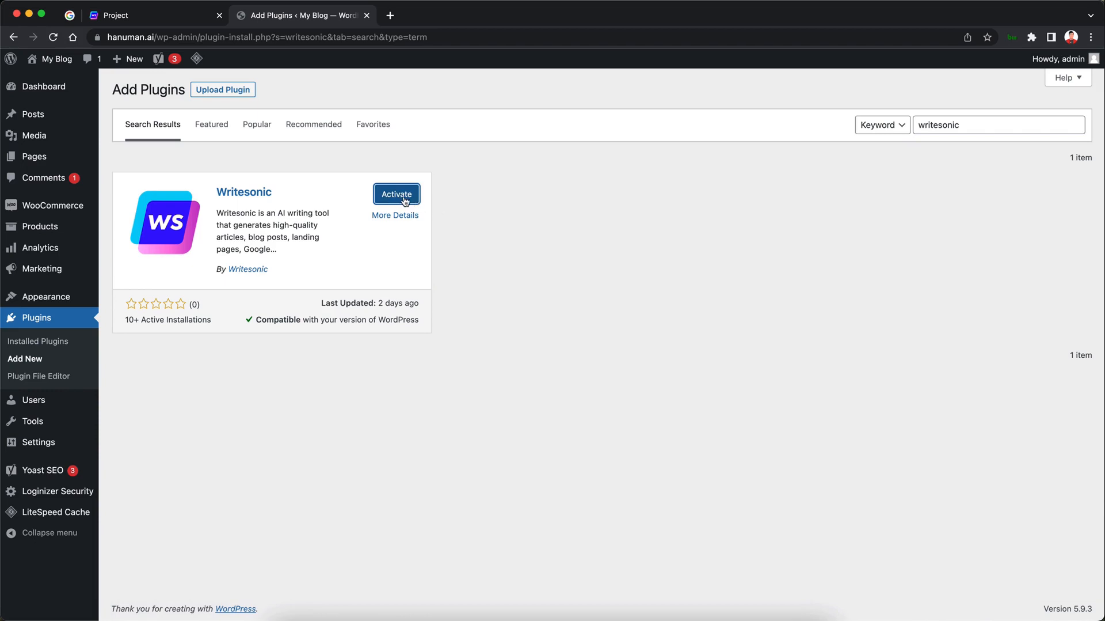
pyautogui.click(396, 194)
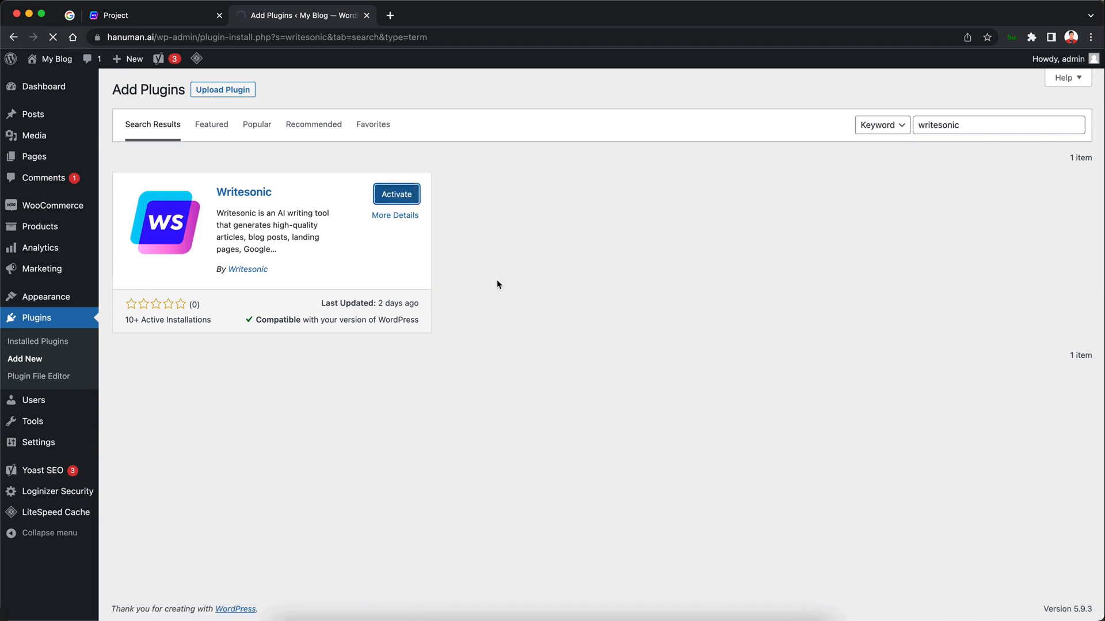
pyautogui.click(395, 193)
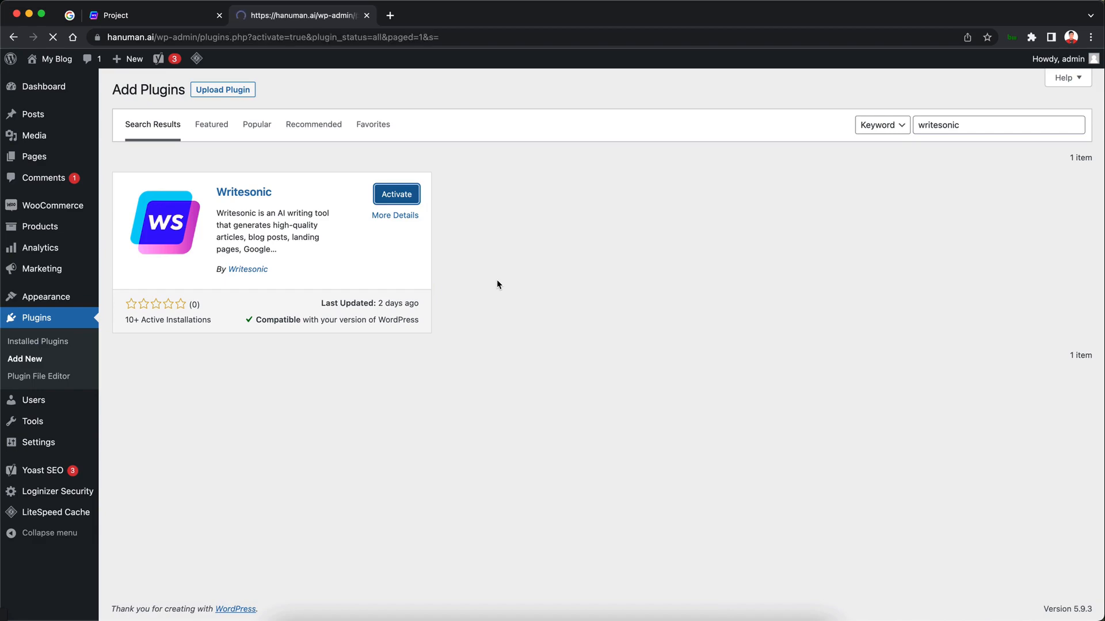
# - Open Settings > Writesonic in the admin sidebar
pyautogui.click(396, 194)
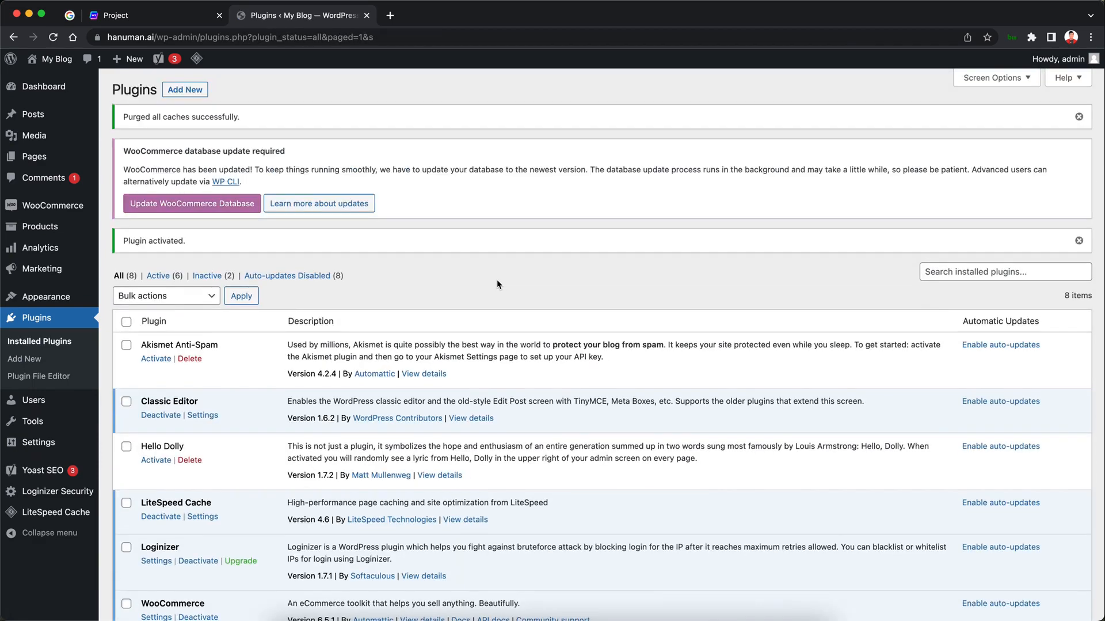
pyautogui.moveTo(32, 421)
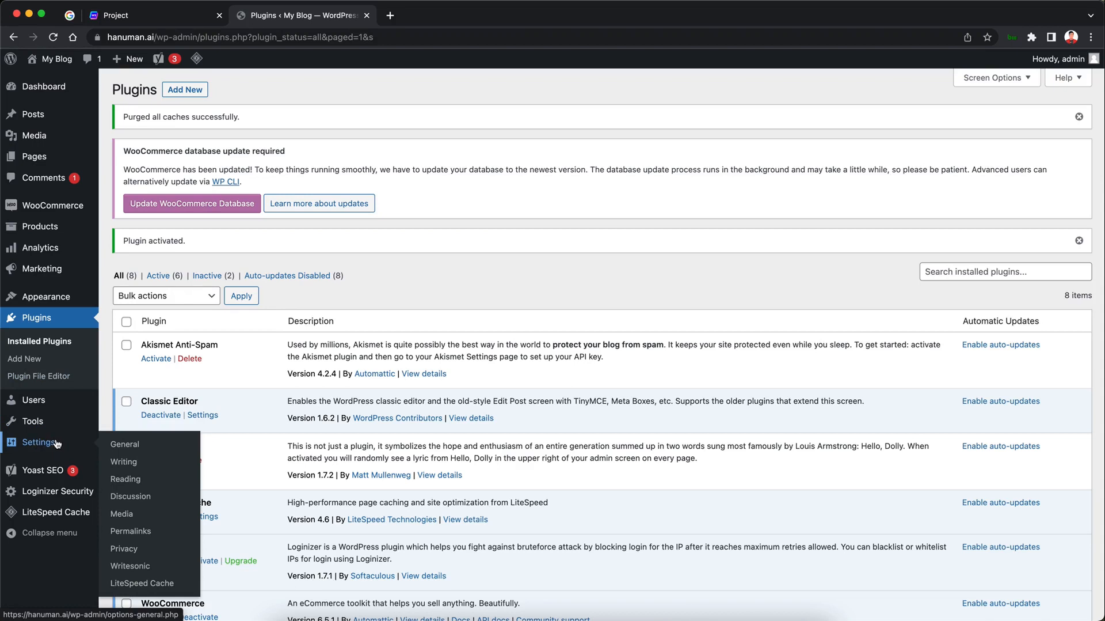
pyautogui.moveTo(55, 445)
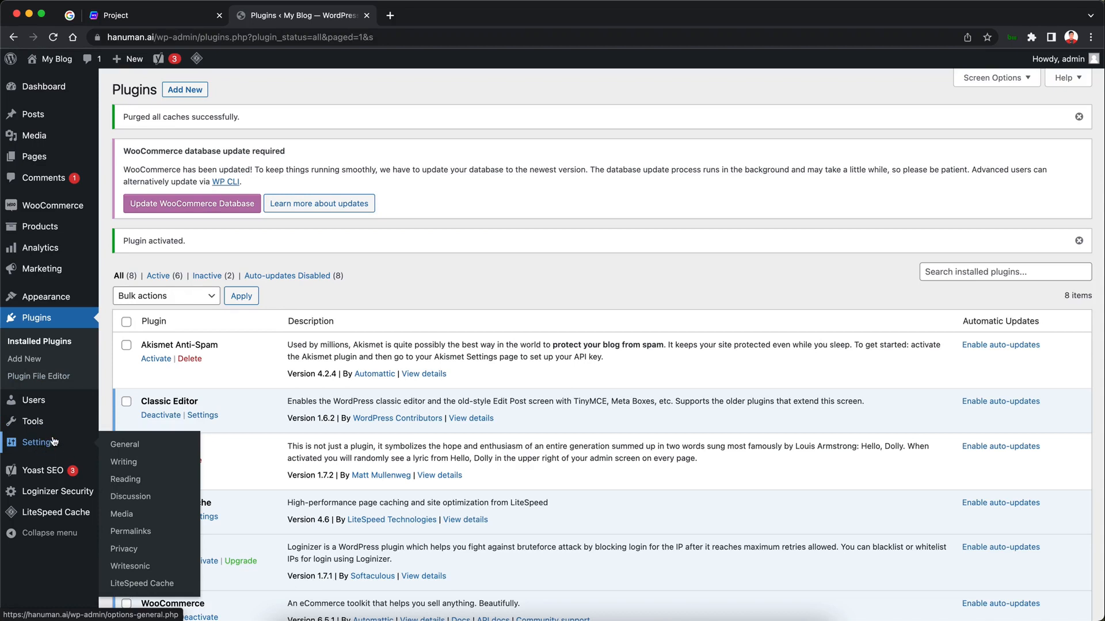
pyautogui.moveTo(102, 448)
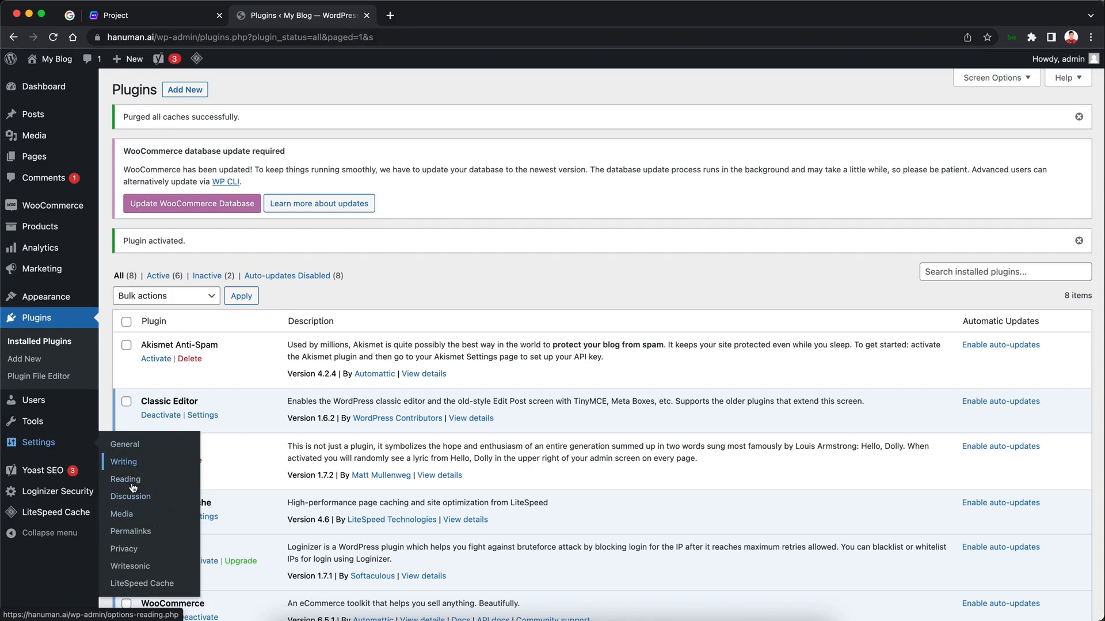
pyautogui.moveTo(130, 565)
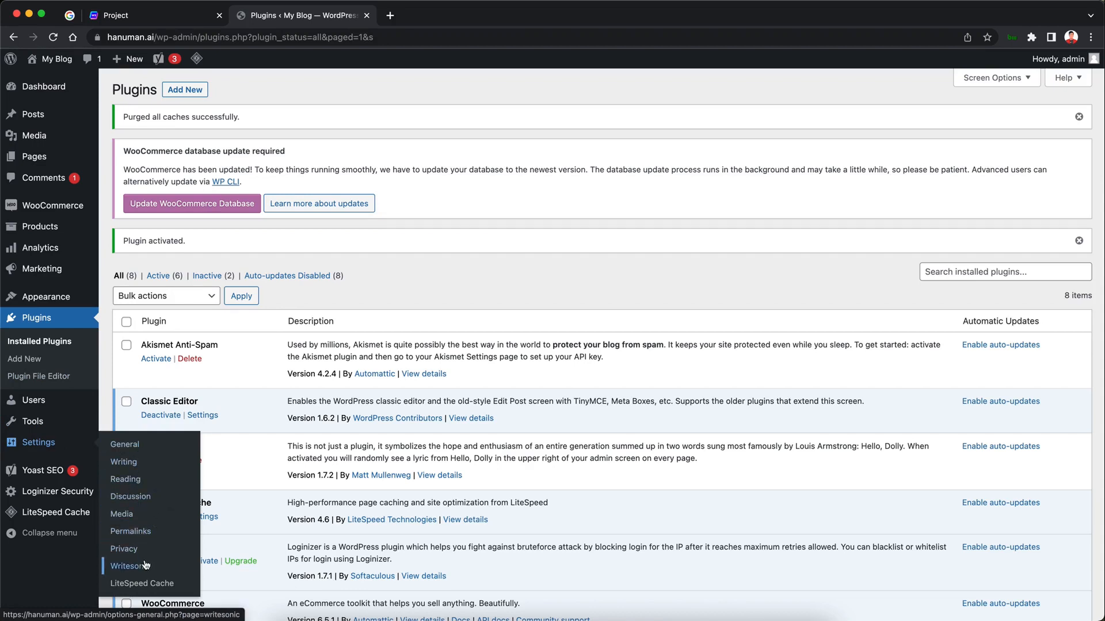
pyautogui.click(130, 565)
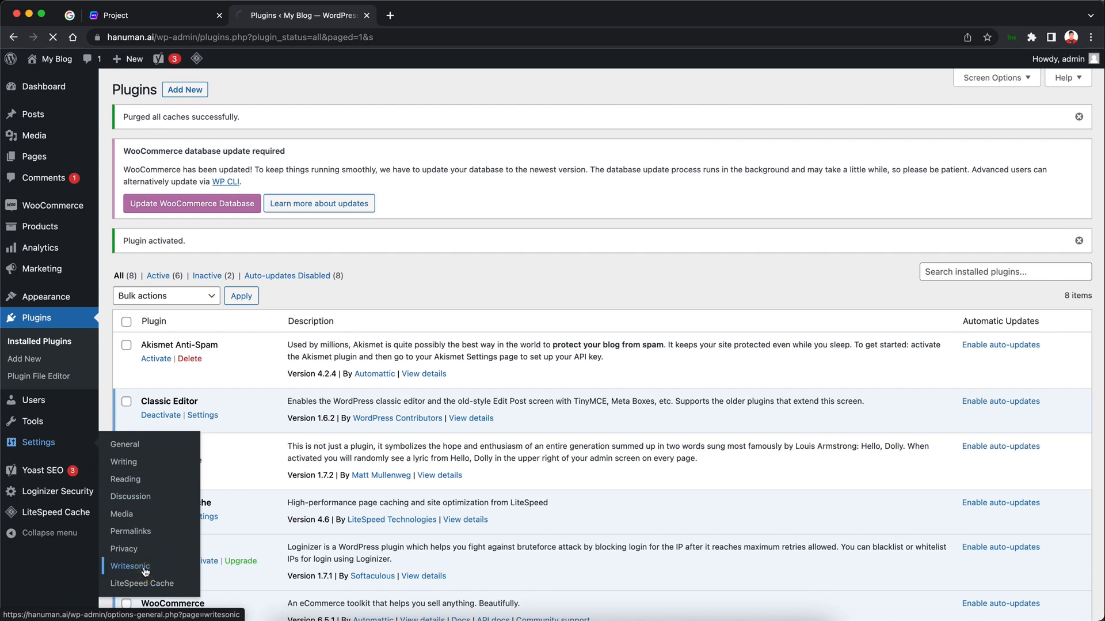
# - Connect the blog to a Writesonic account from the Writesonic settings page
pyautogui.click(129, 565)
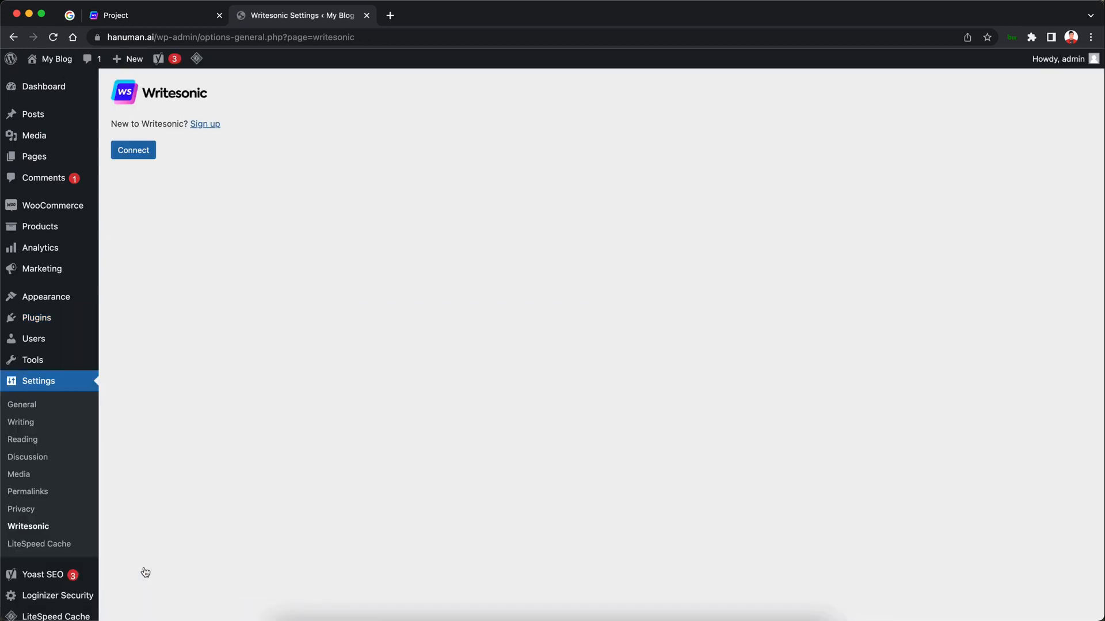
pyautogui.moveTo(167, 188)
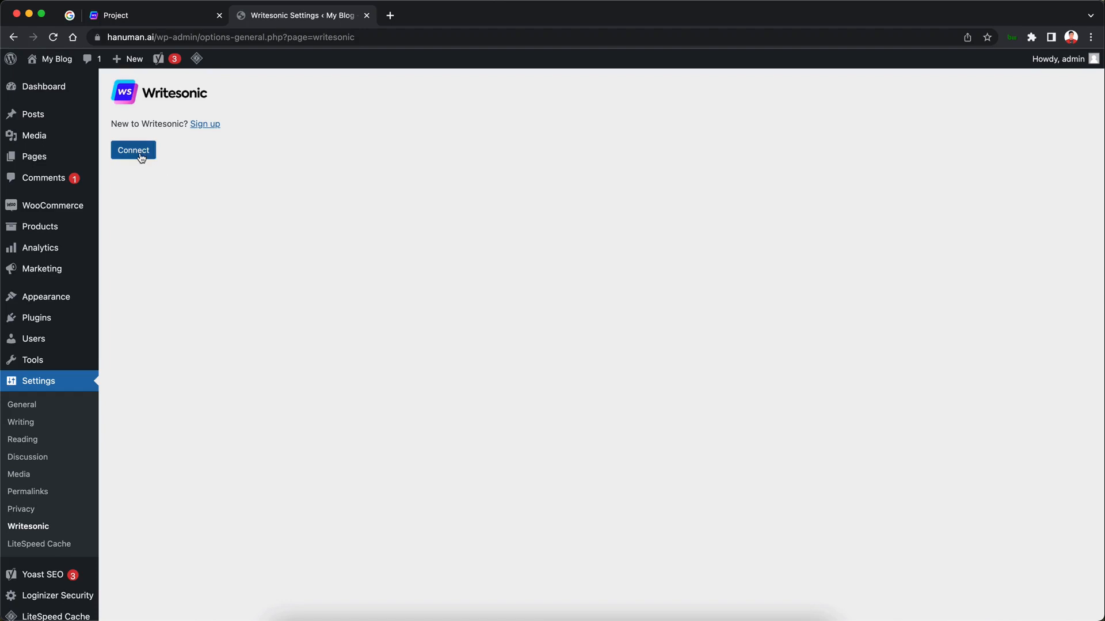
pyautogui.click(133, 149)
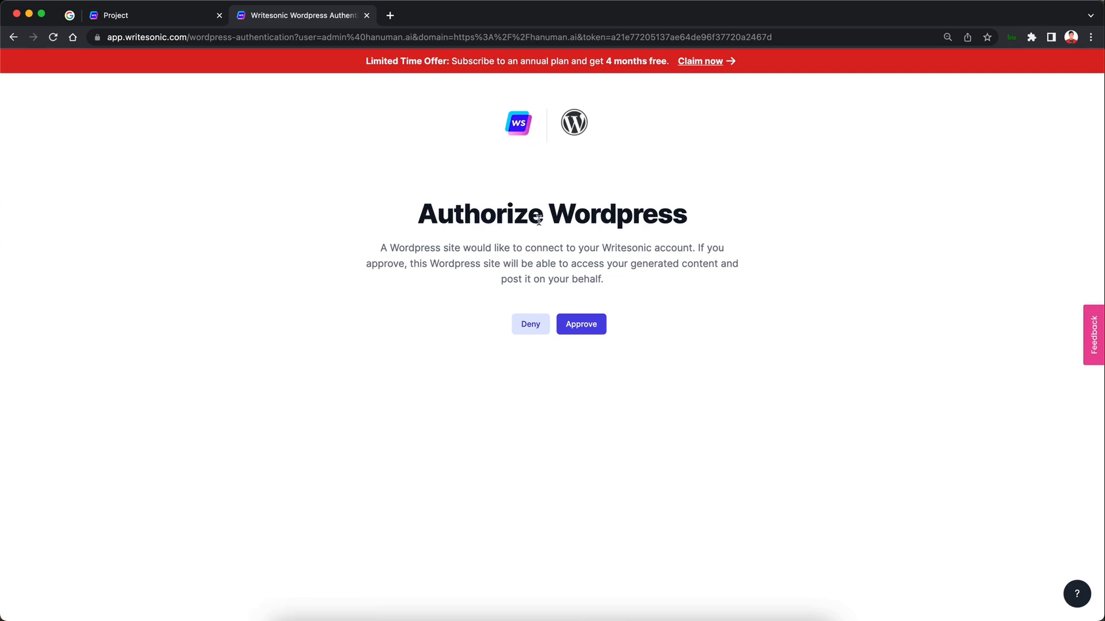
pyautogui.moveTo(593, 291)
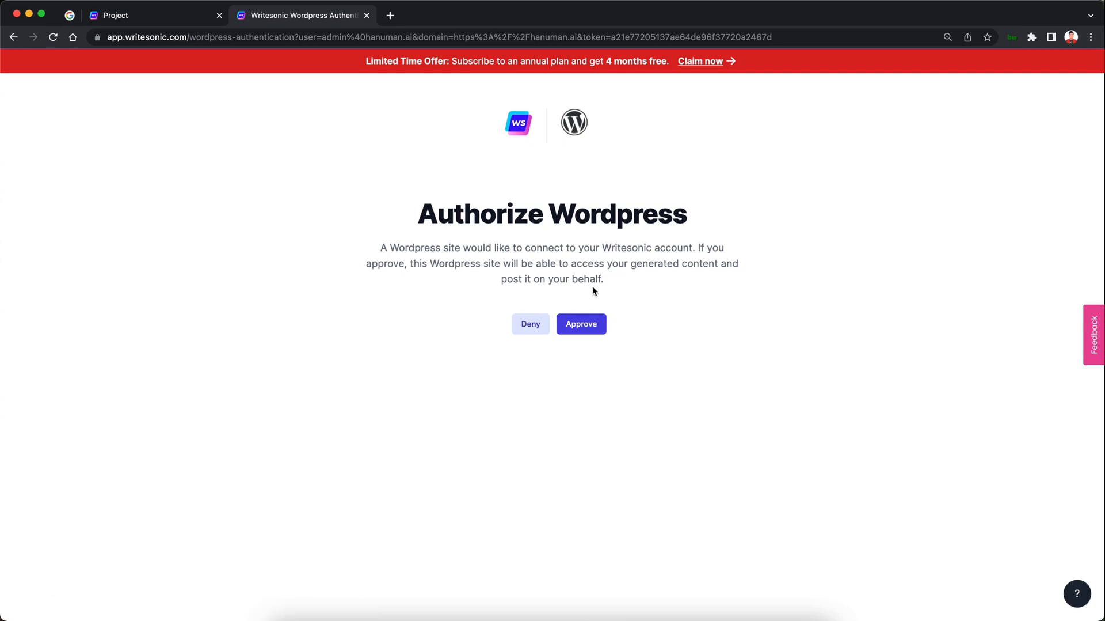
# - Approve the WordPress site's access on the Authorize Wordpress page
pyautogui.click(581, 324)
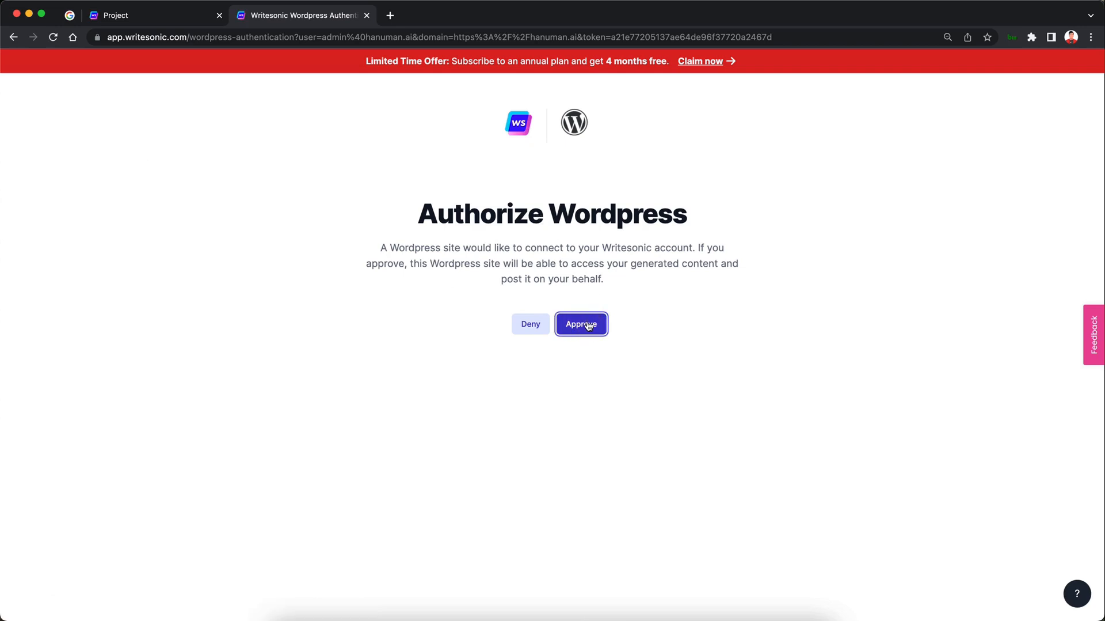
pyautogui.click(581, 324)
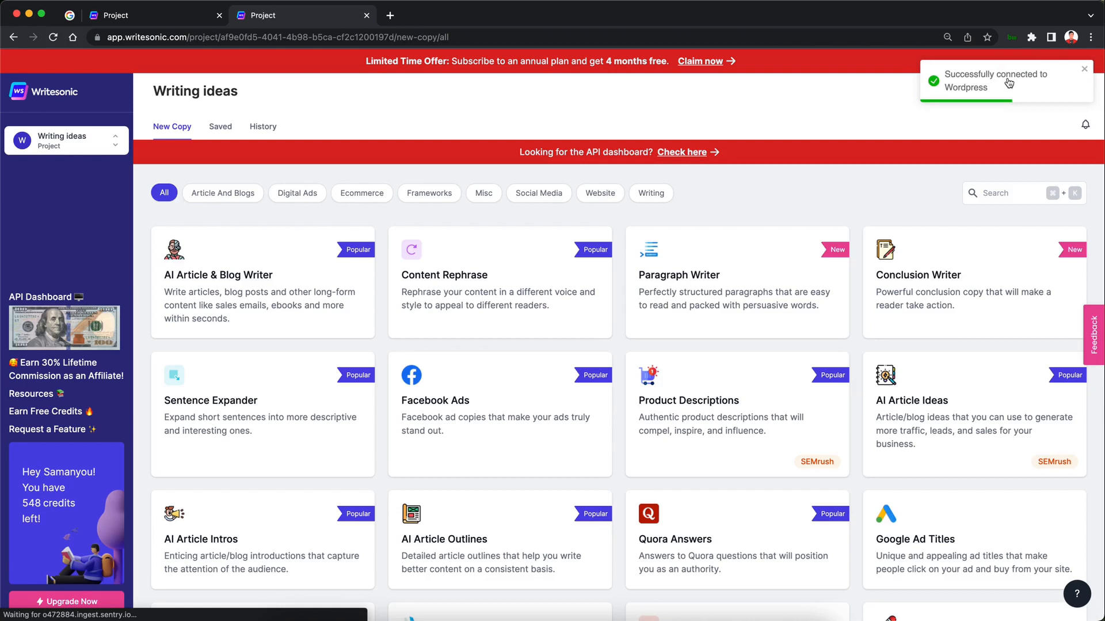
pyautogui.moveTo(1021, 86)
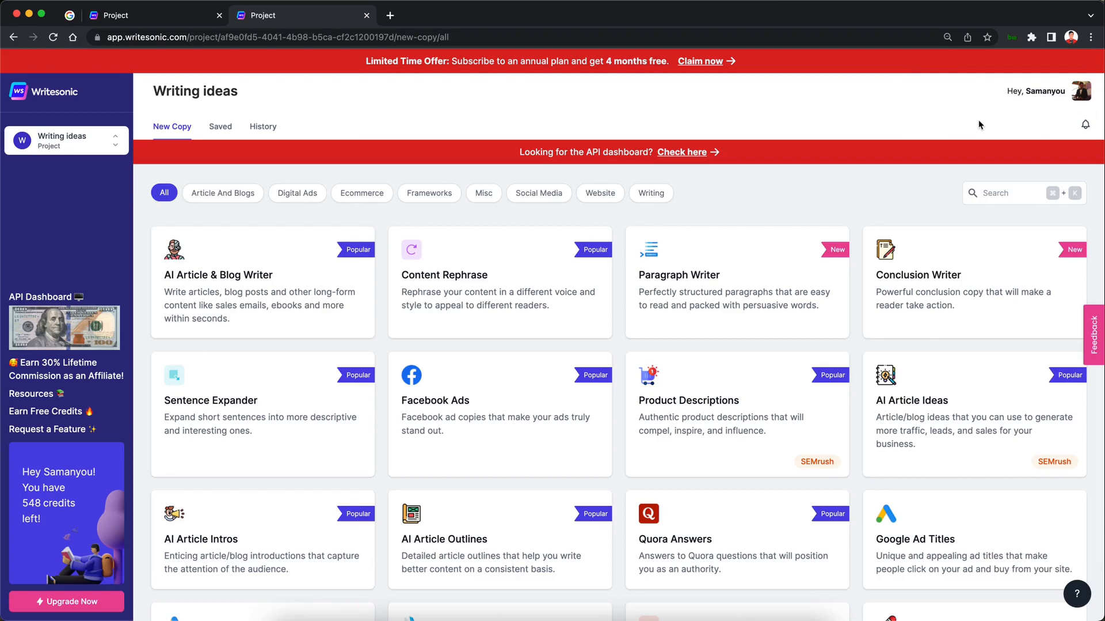
pyautogui.moveTo(1042, 116)
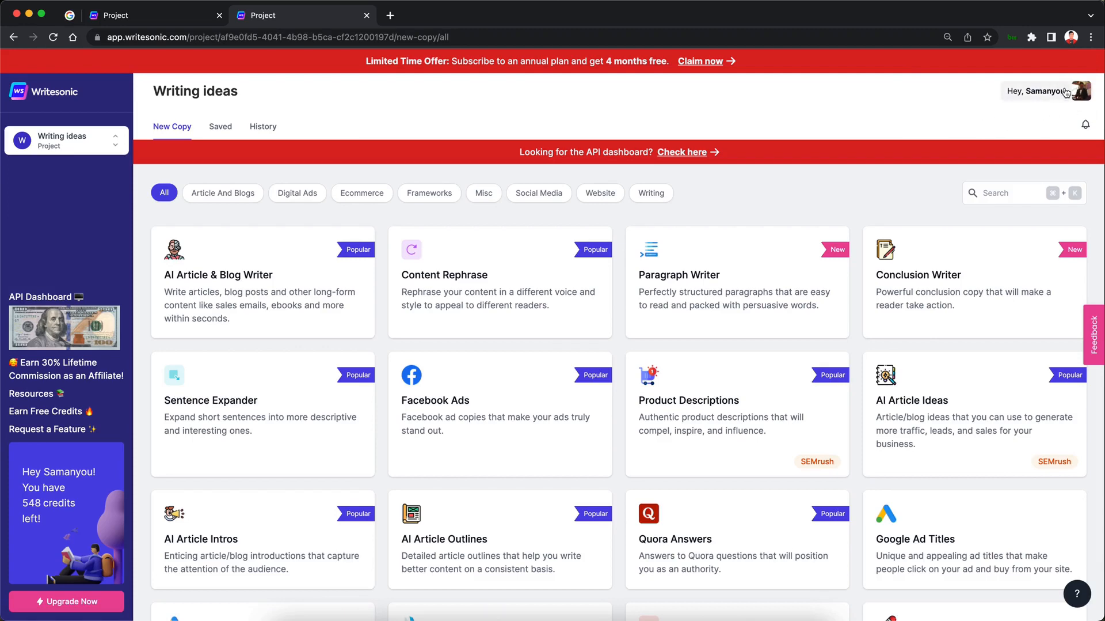
# - Open the Writesonic account Settings panel from the profile name at top right
pyautogui.click(1043, 91)
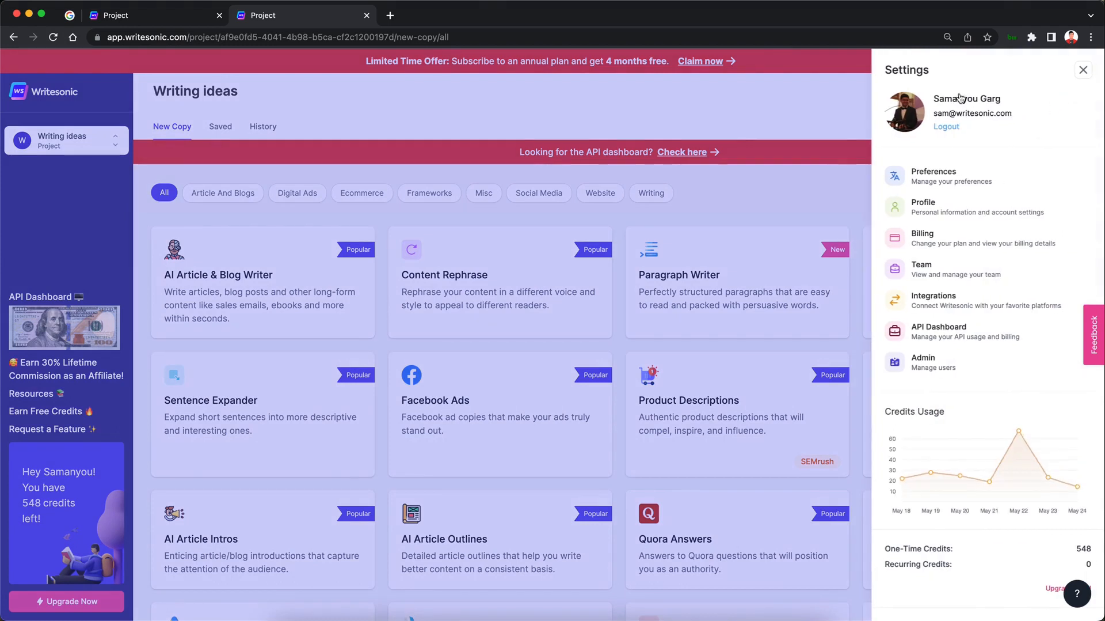
pyautogui.moveTo(982, 389)
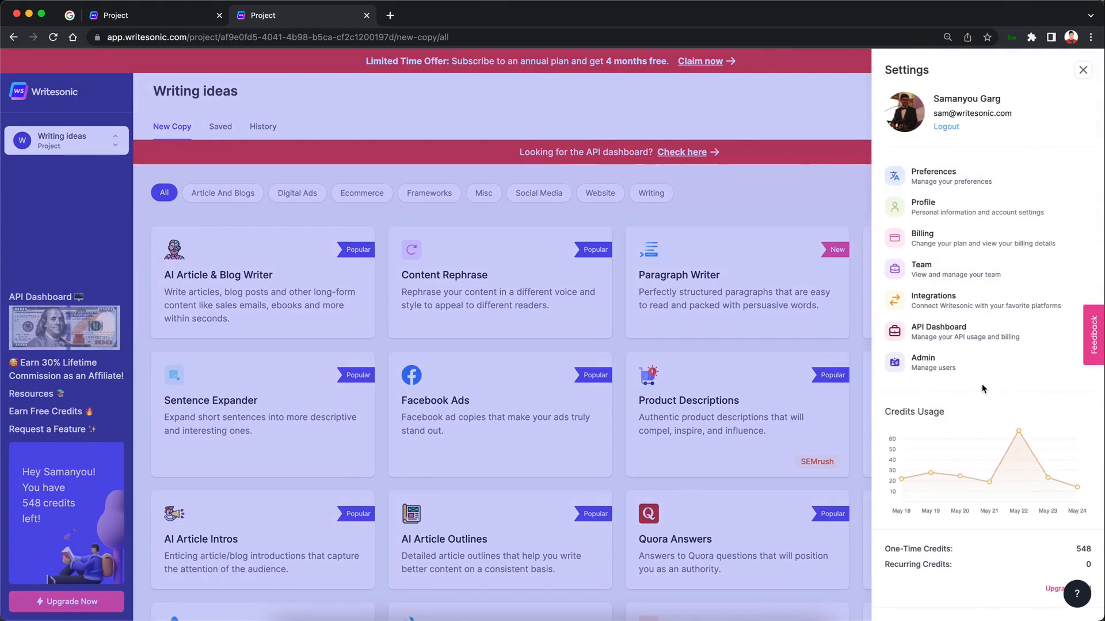
pyautogui.moveTo(962, 300)
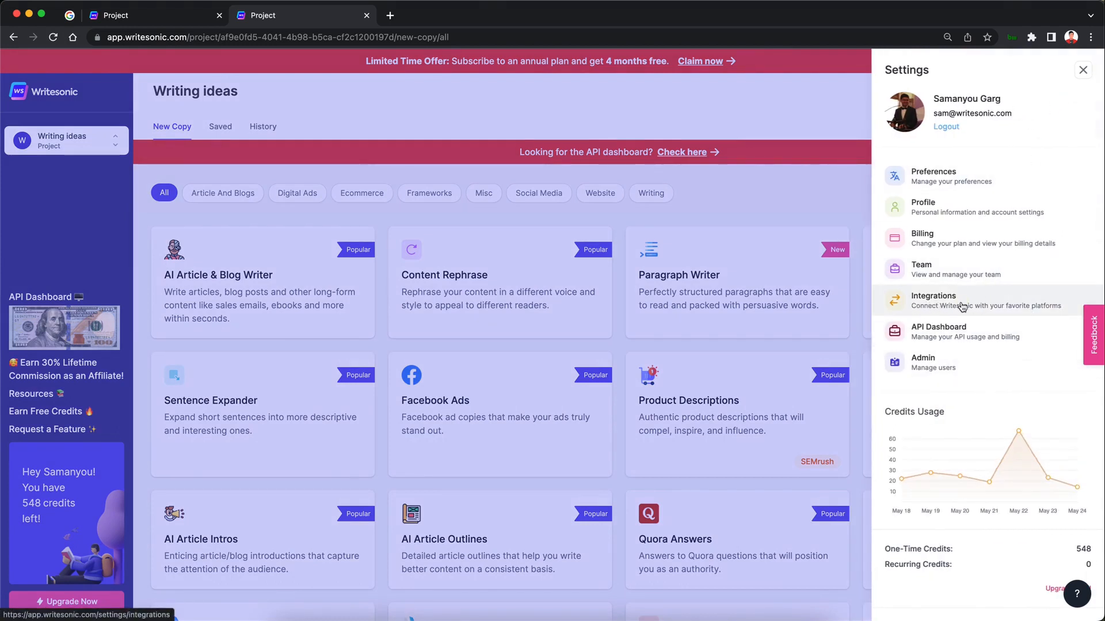
# - Open Integrations and check that the Wordpress.org card shows Plugin Installed
pyautogui.click(933, 299)
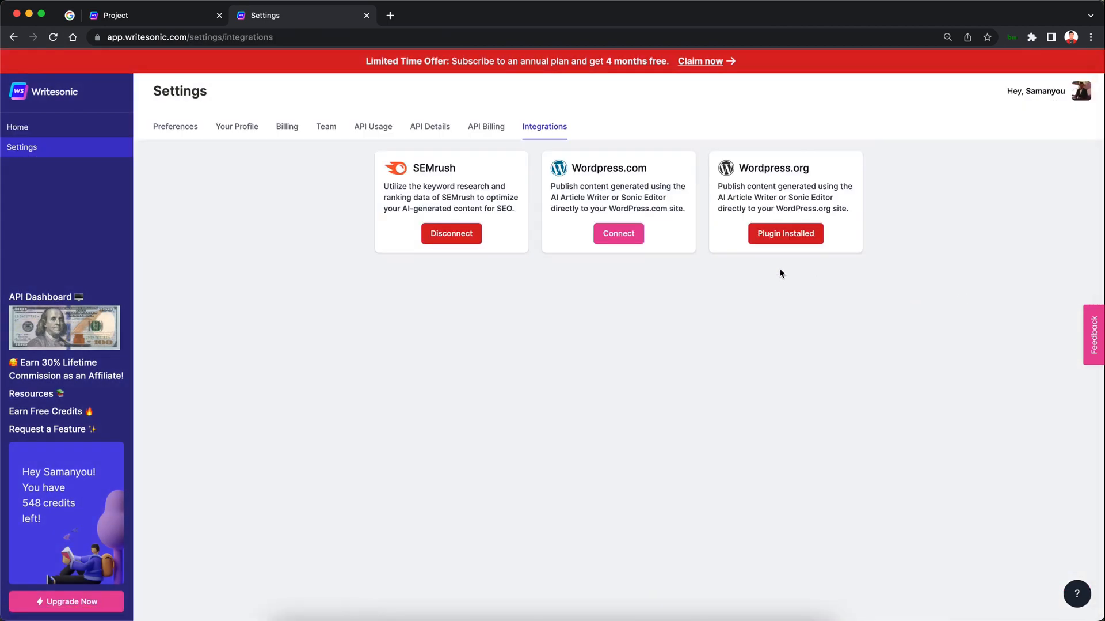
pyautogui.moveTo(752, 190)
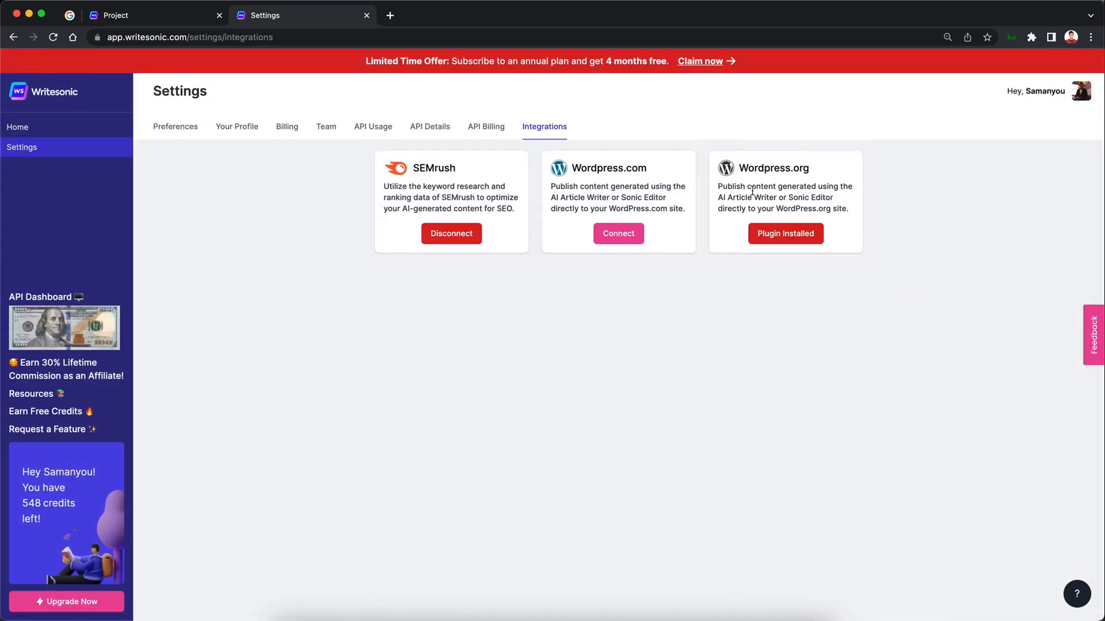
pyautogui.moveTo(799, 180)
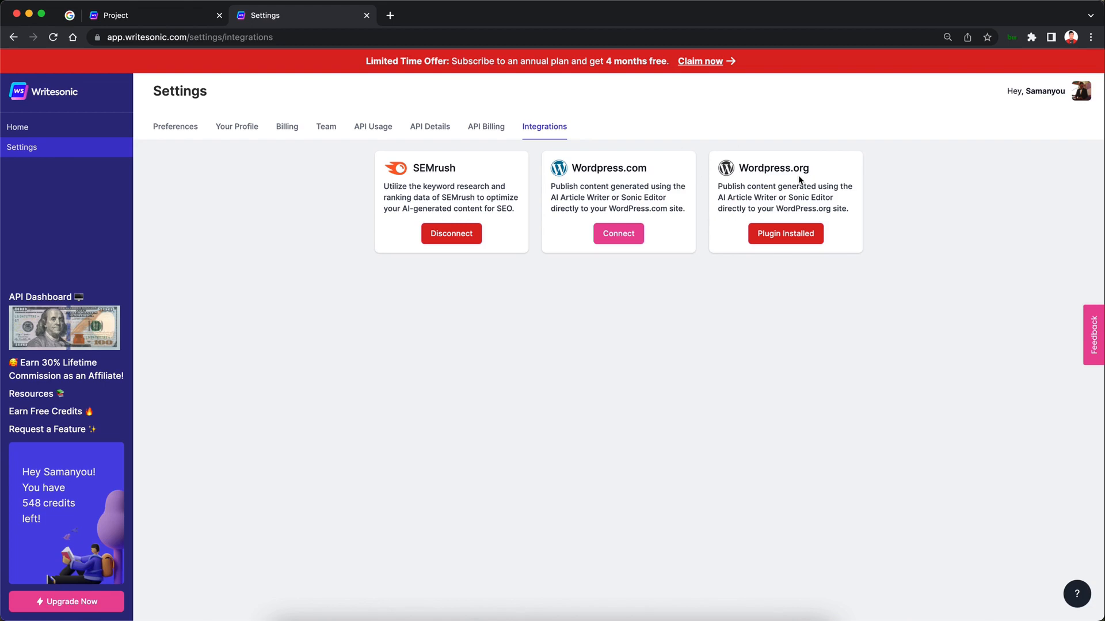
pyautogui.moveTo(785, 233)
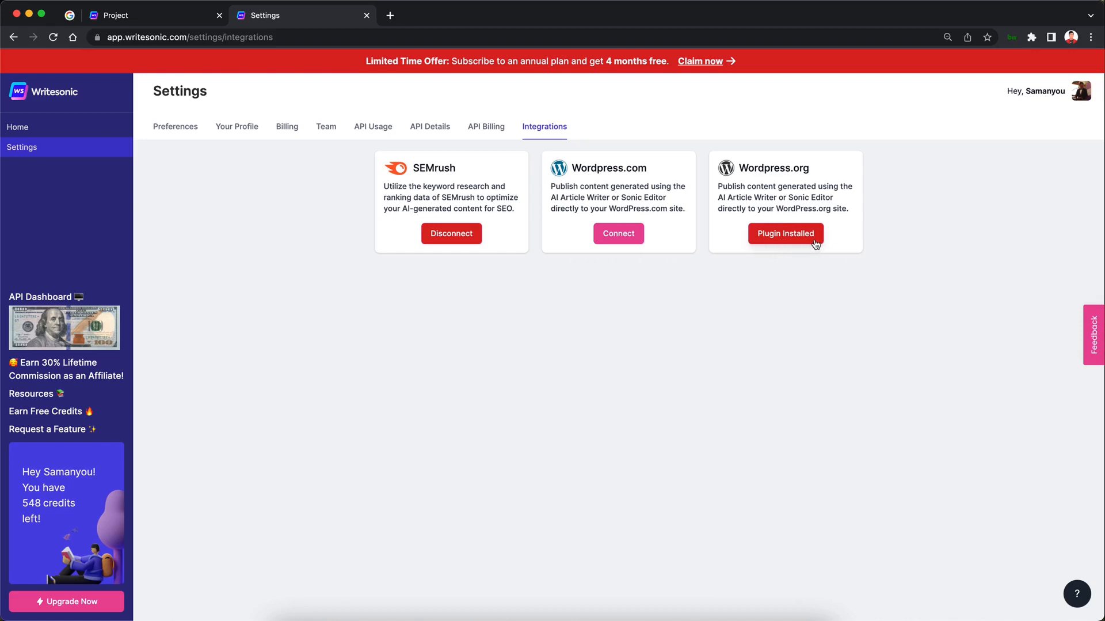
pyautogui.moveTo(151, 223)
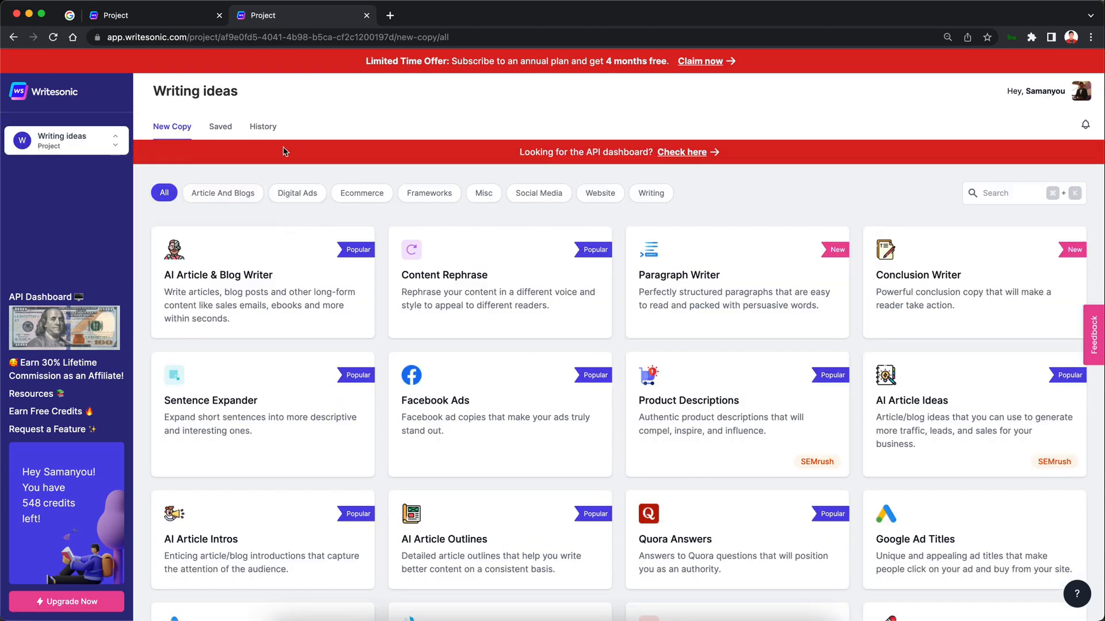
# - Open the first AI Article Writer 3.0 entry from the project's History tab
pyautogui.click(263, 126)
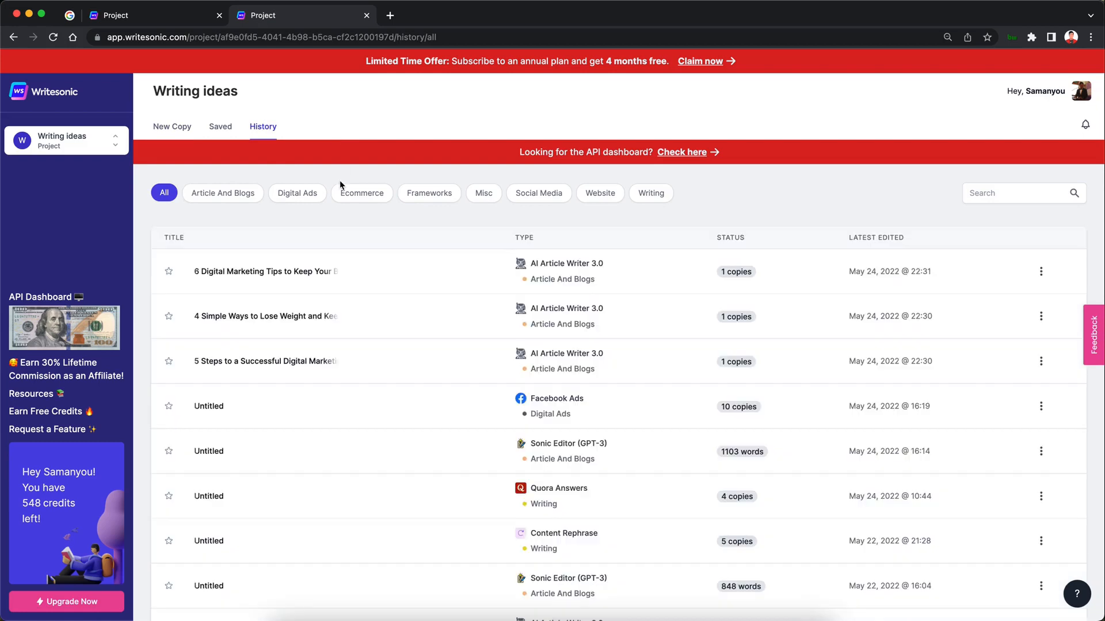
pyautogui.moveTo(264, 271)
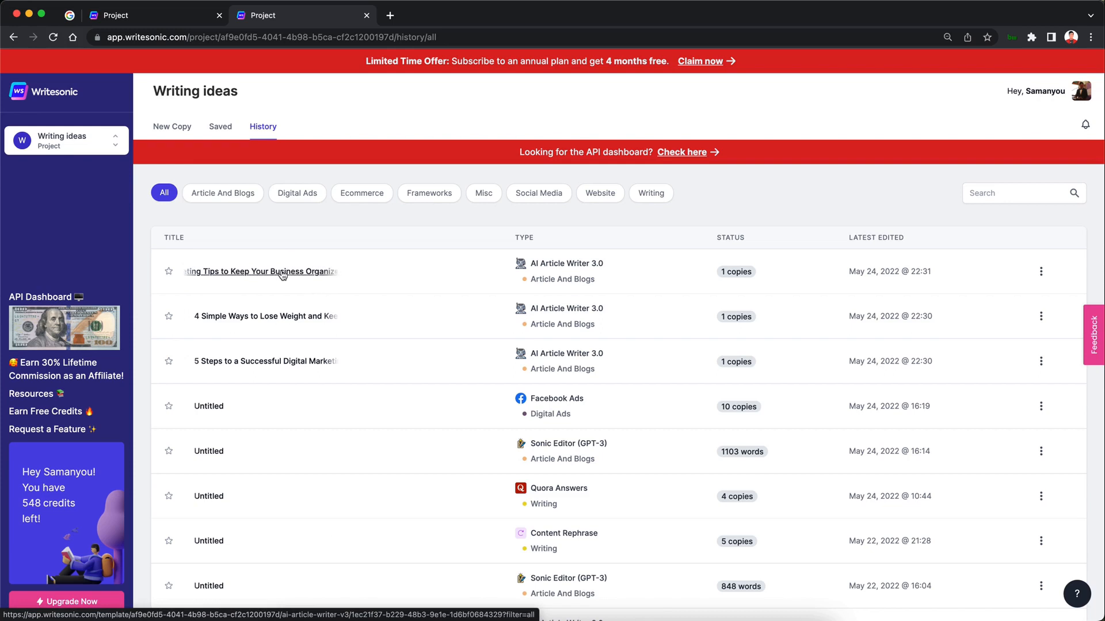
pyautogui.click(259, 271)
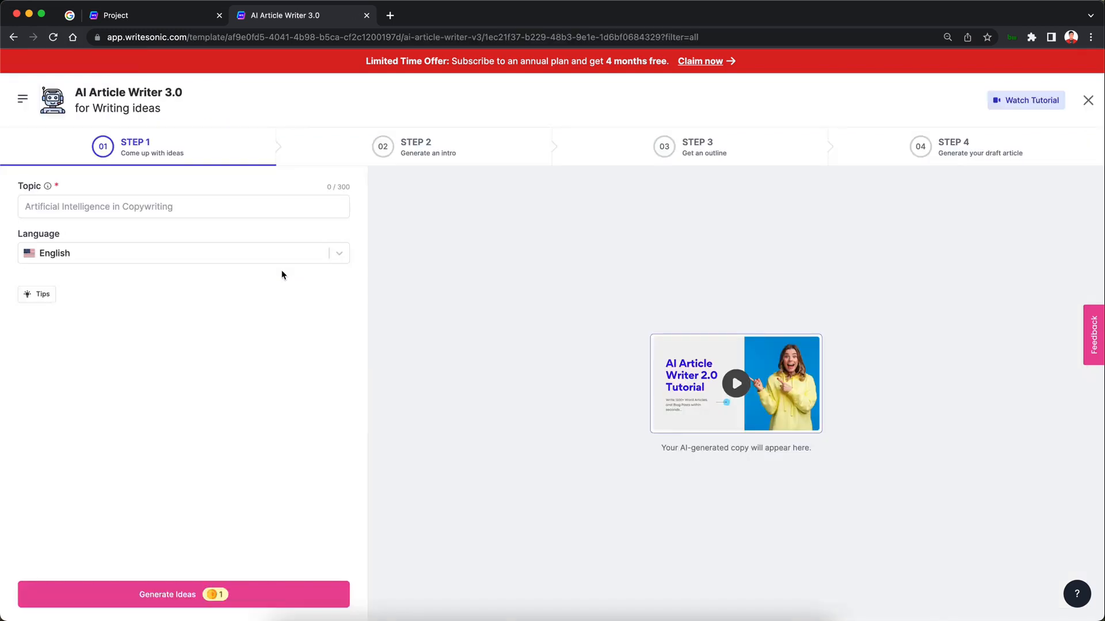
# - Load Step 4 and scroll through the 929-word '6 Digital Marketing Tips' draft
pyautogui.click(184, 593)
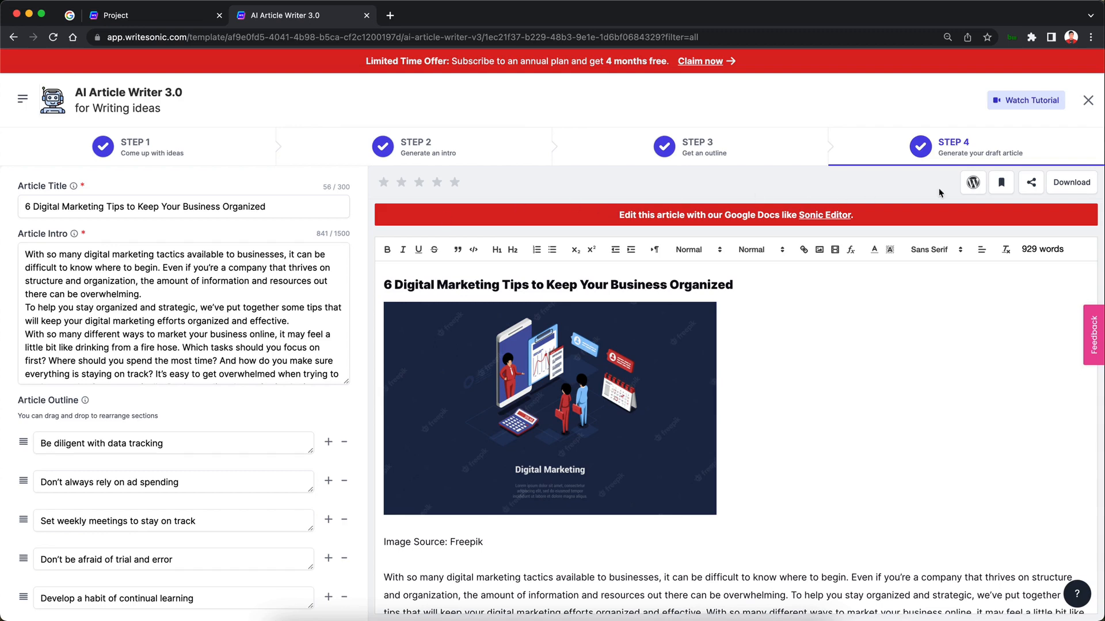
pyautogui.moveTo(974, 182)
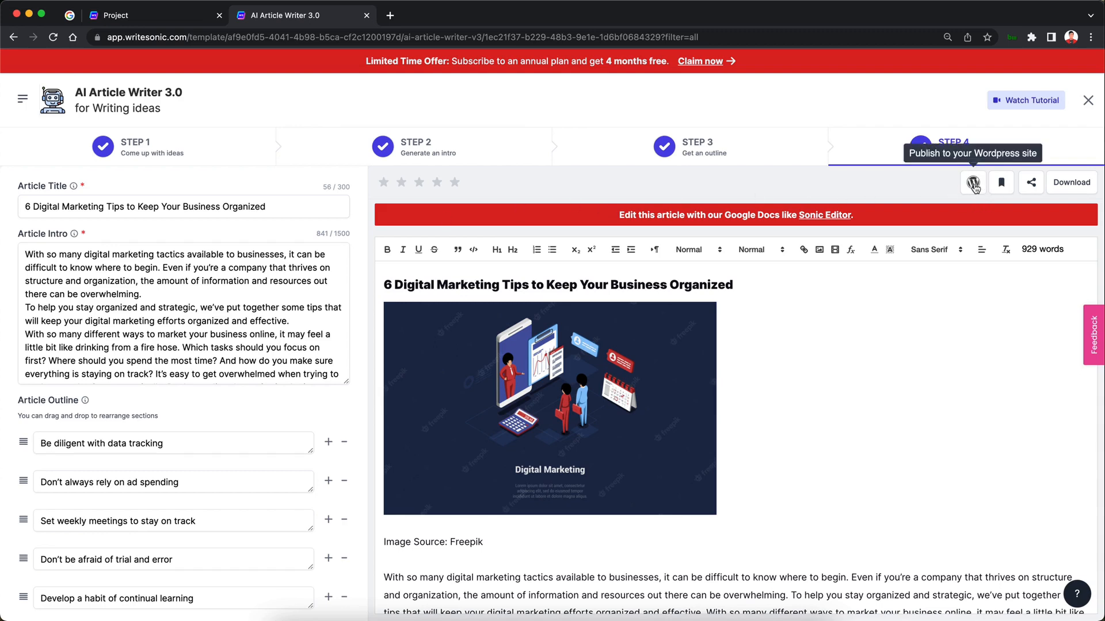
pyautogui.moveTo(974, 187)
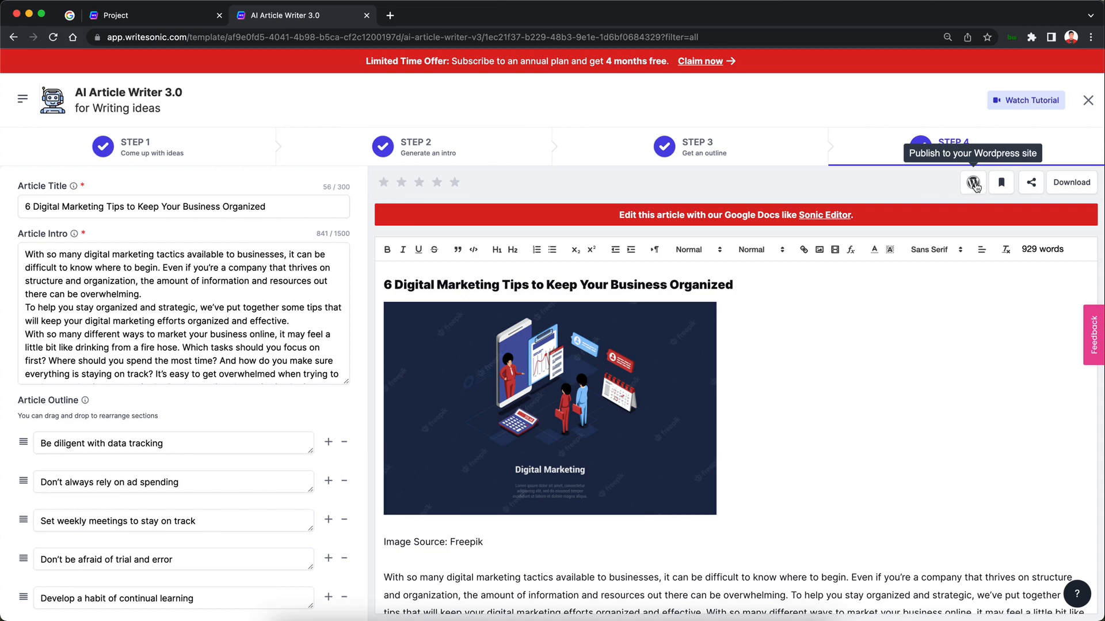
pyautogui.scroll(-3)
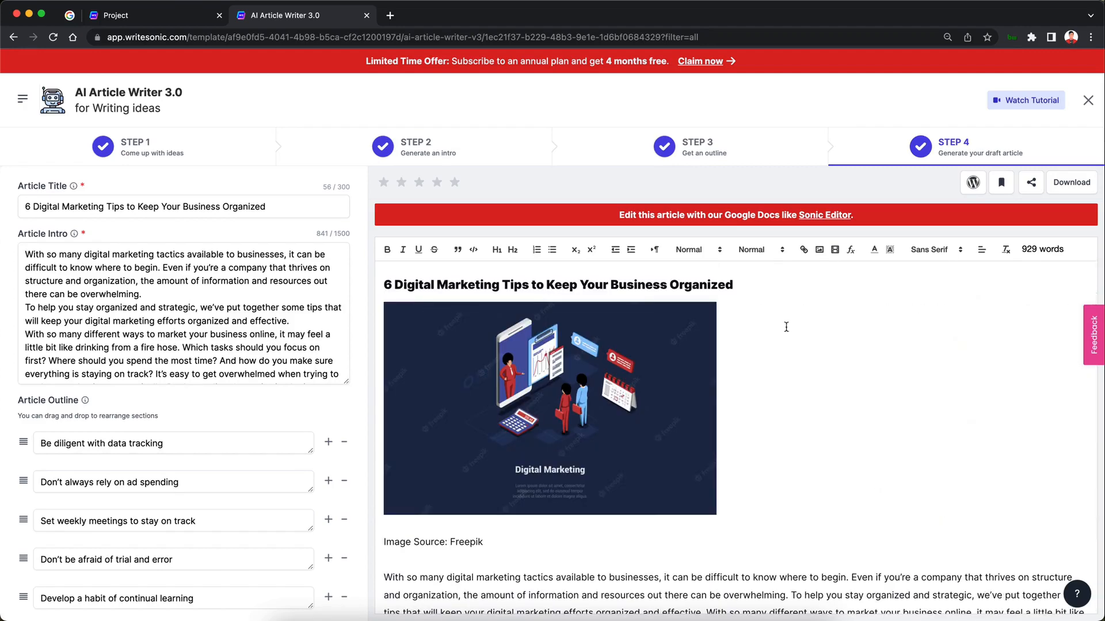
pyautogui.moveTo(974, 182)
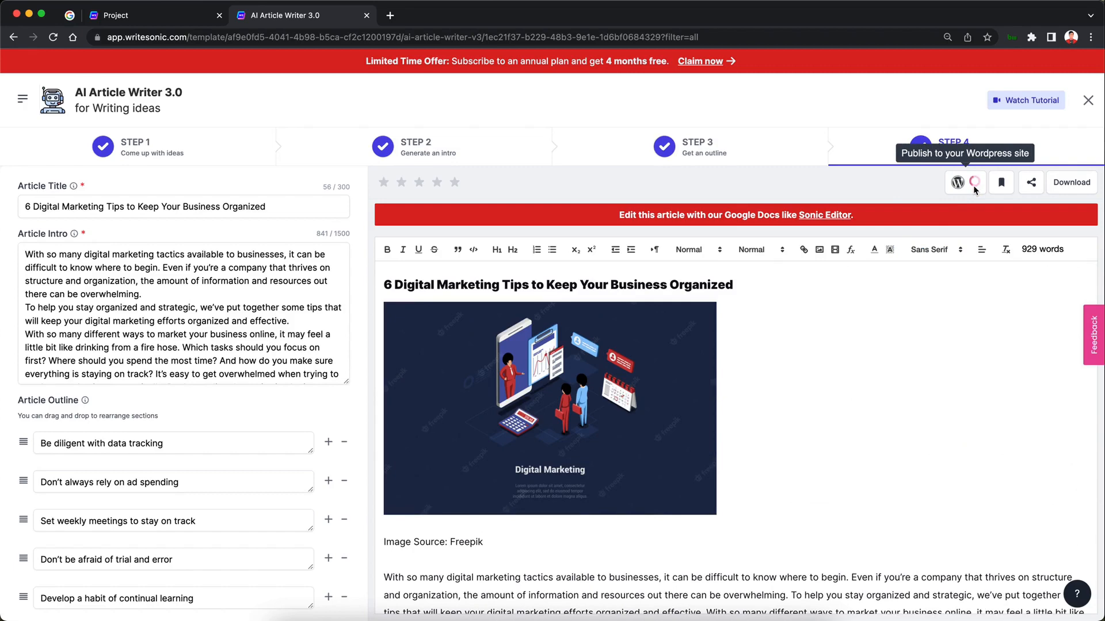
# - Publish the article to the WordPress site and open the live blog post
pyautogui.click(957, 182)
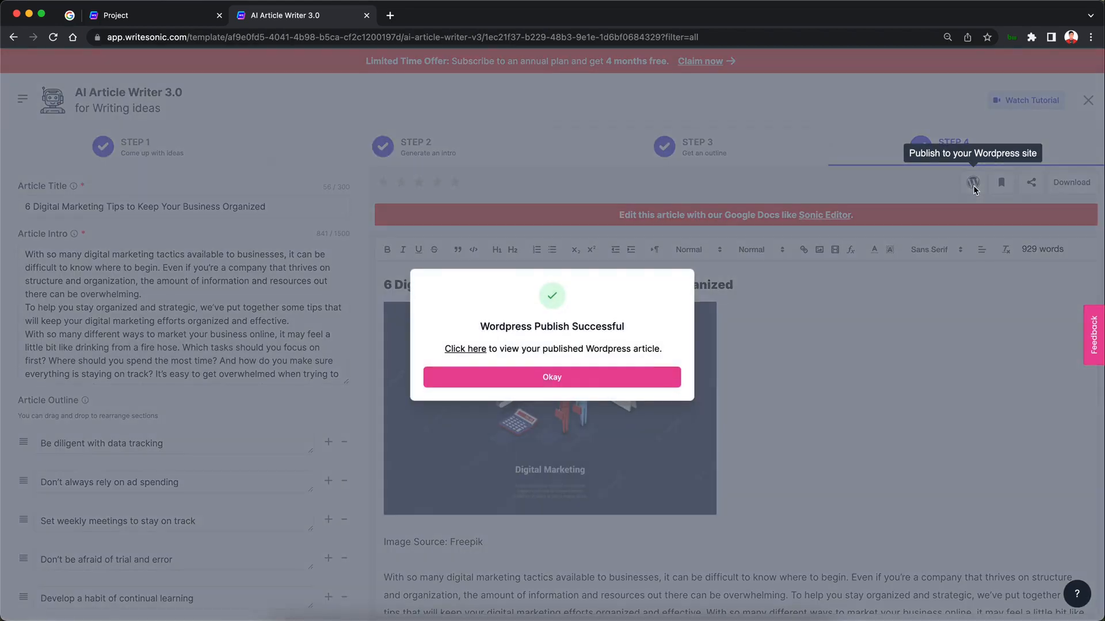
pyautogui.moveTo(486, 345)
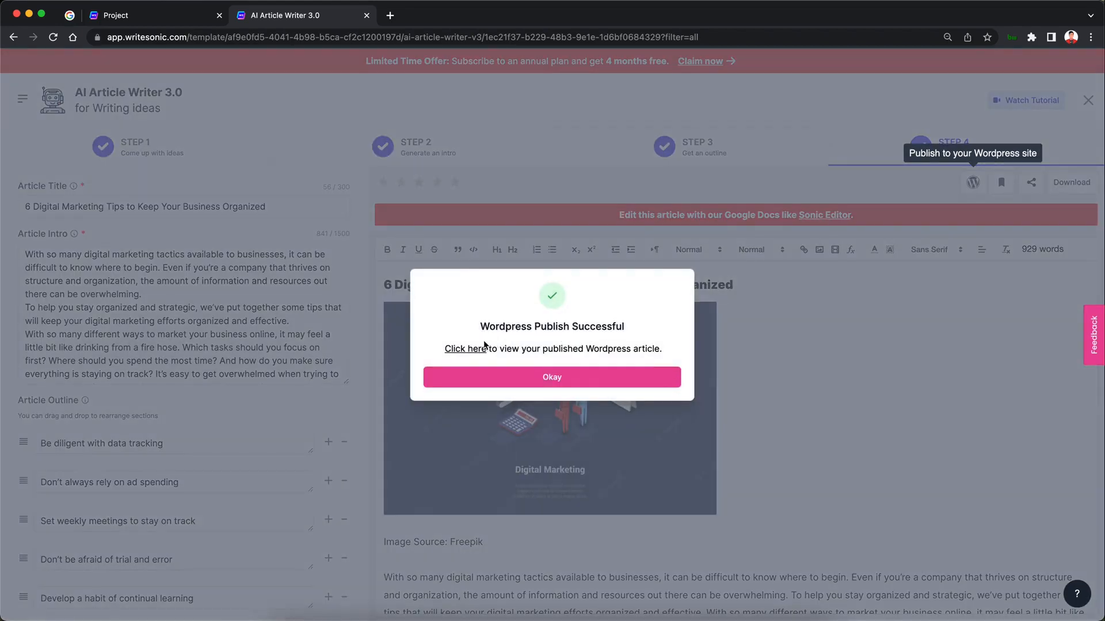
pyautogui.moveTo(444, 357)
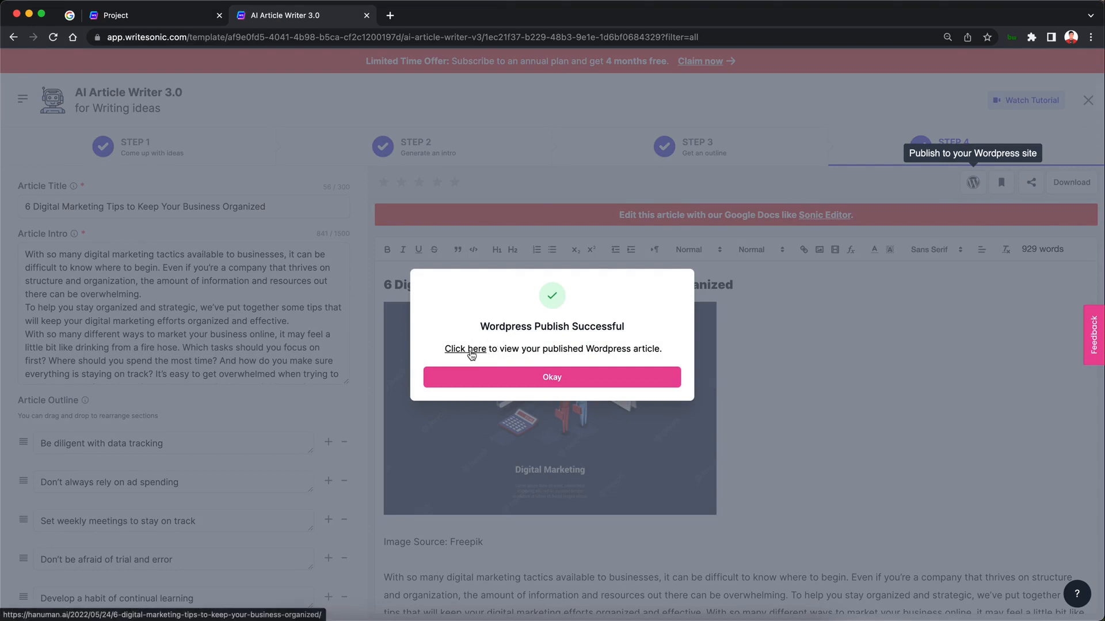
pyautogui.click(465, 348)
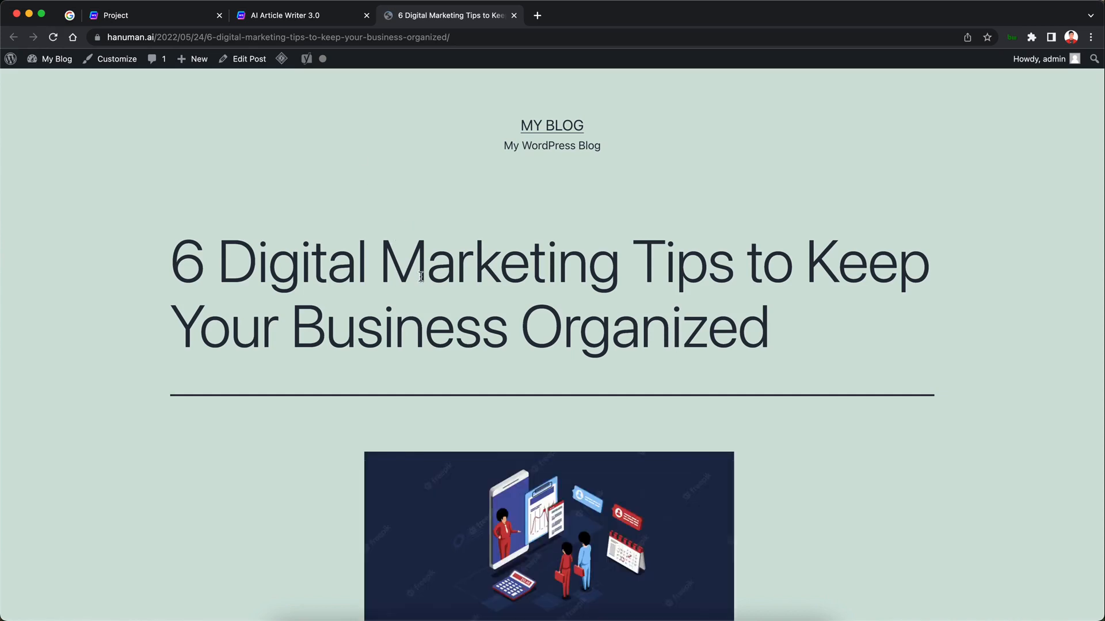
pyautogui.scroll(-3)
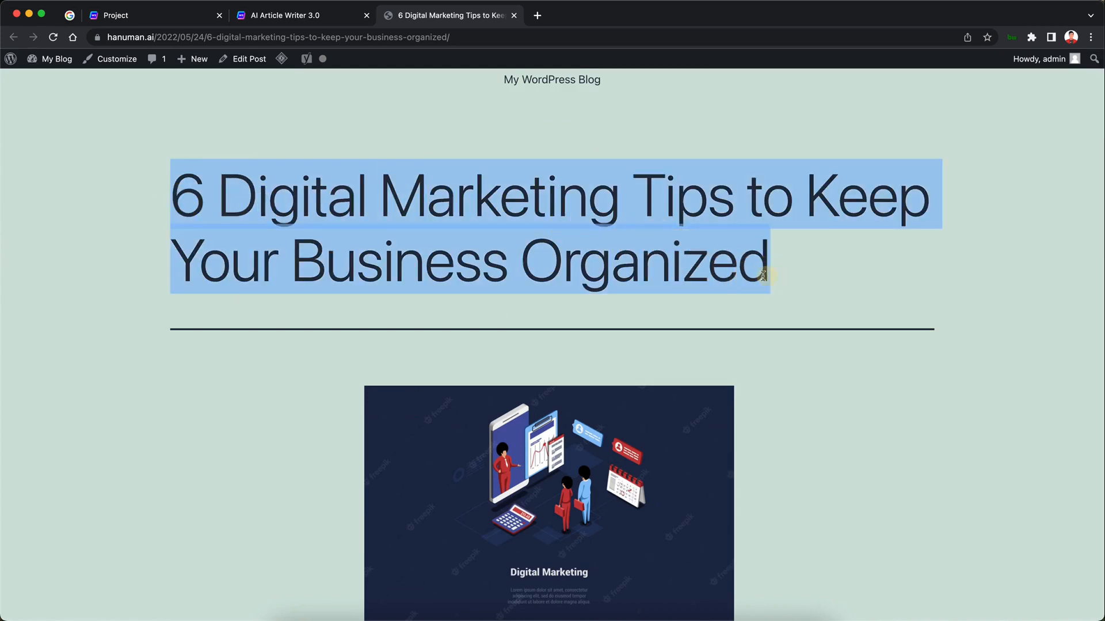
pyautogui.scroll(-3)
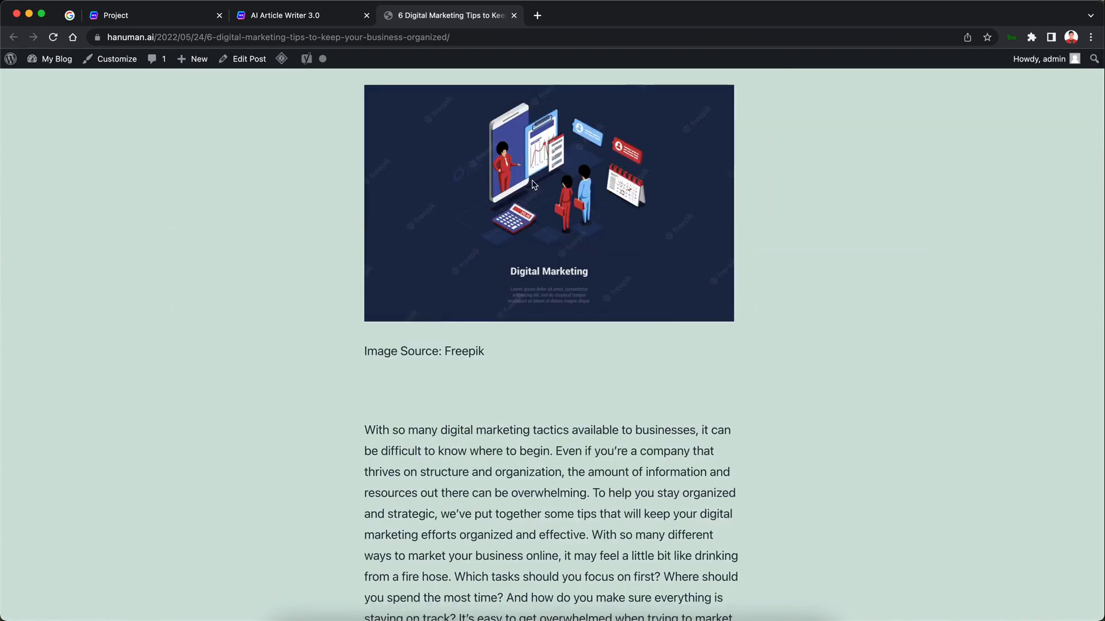
pyautogui.moveTo(464, 385)
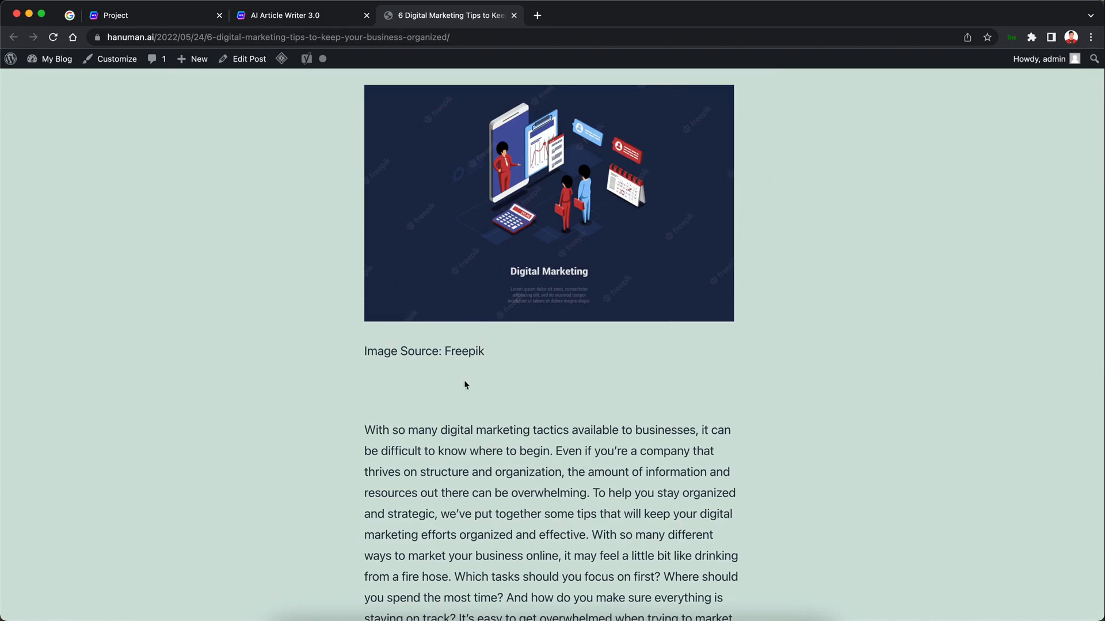
pyautogui.scroll(-3)
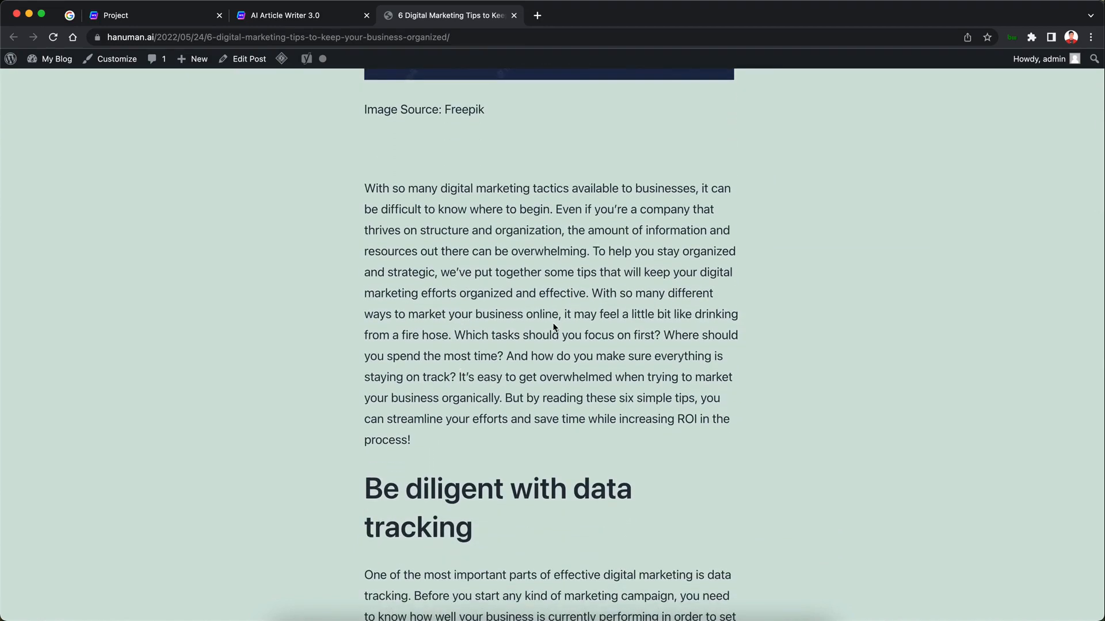
pyautogui.scroll(-3)
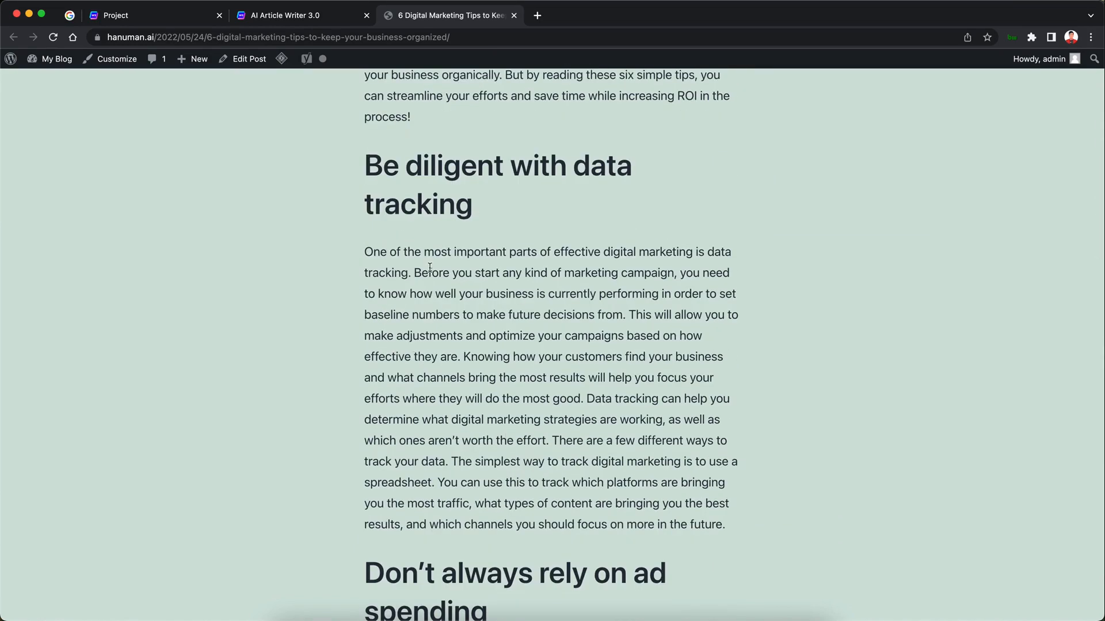
pyautogui.moveTo(392, 248)
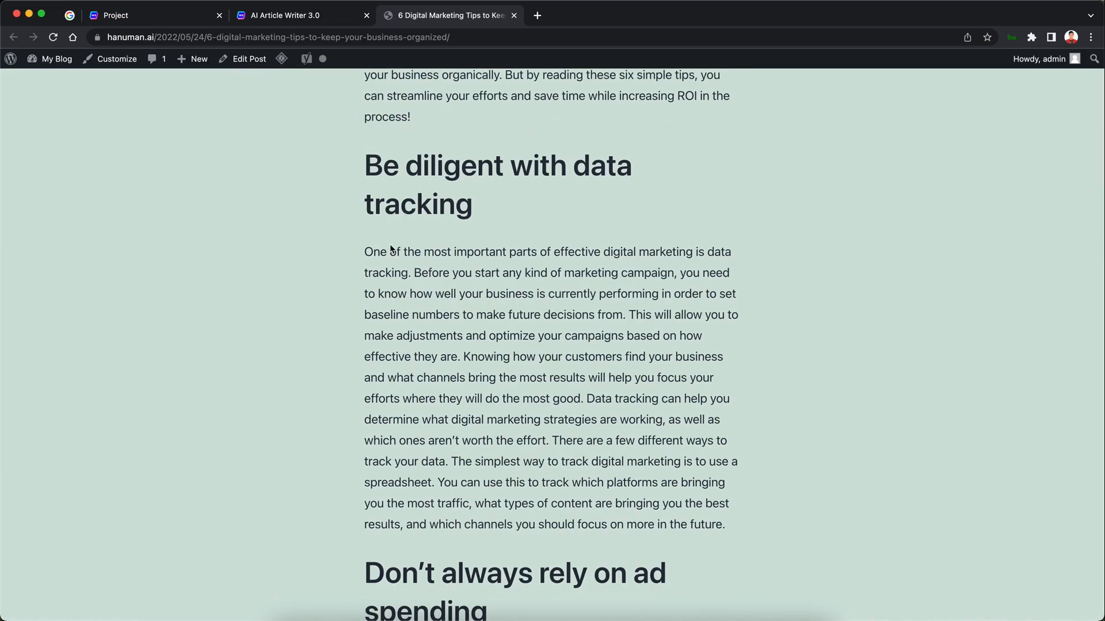
pyautogui.scroll(-3)
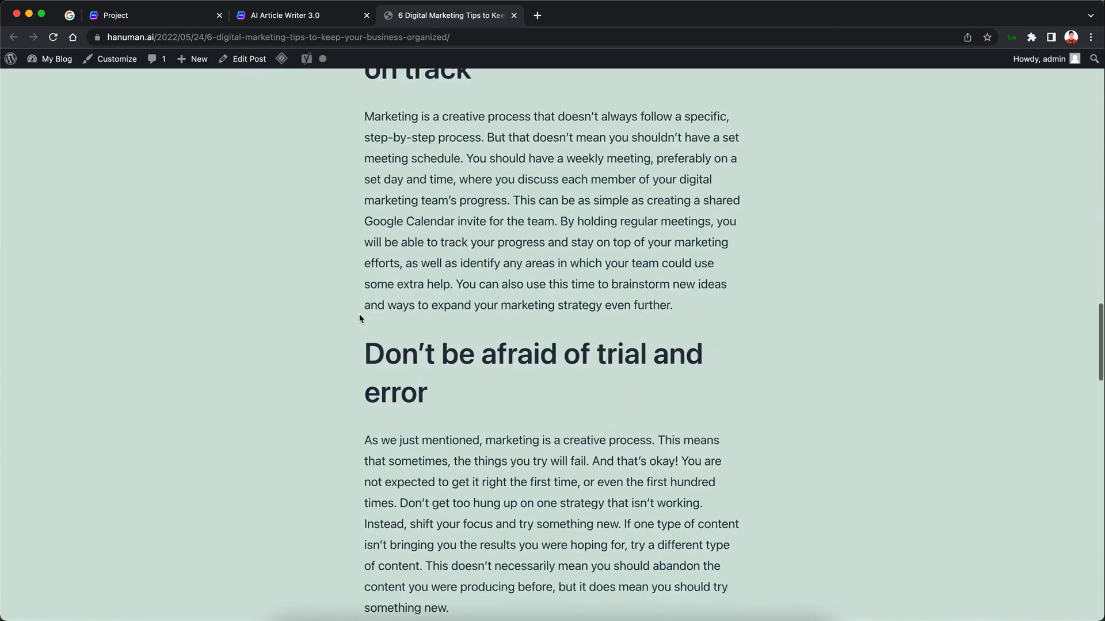
pyautogui.scroll(-3)
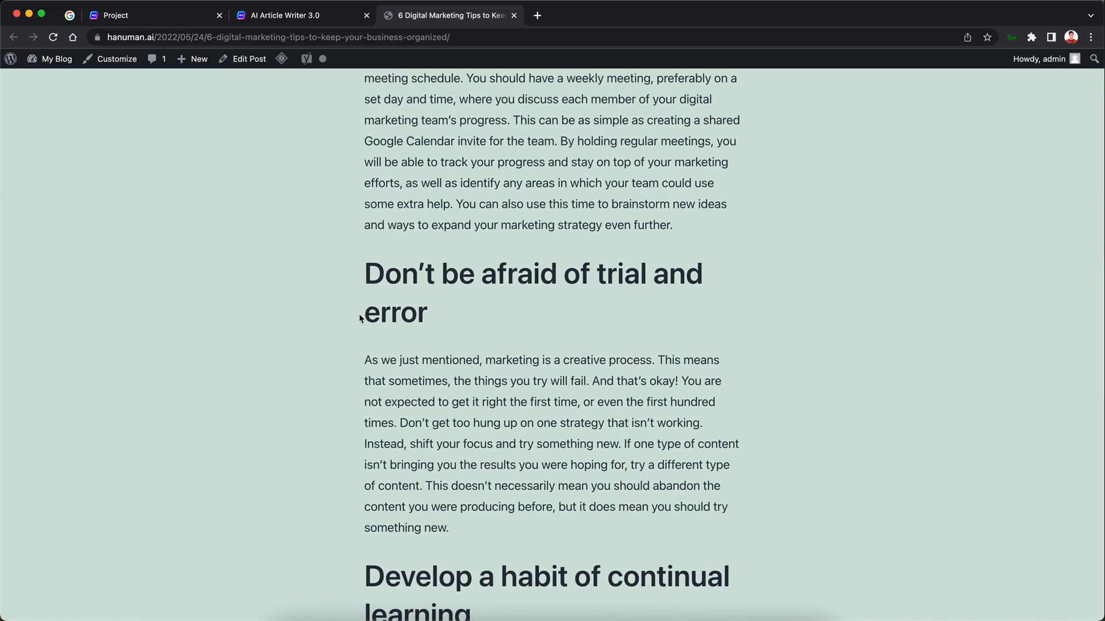
pyautogui.scroll(-3)
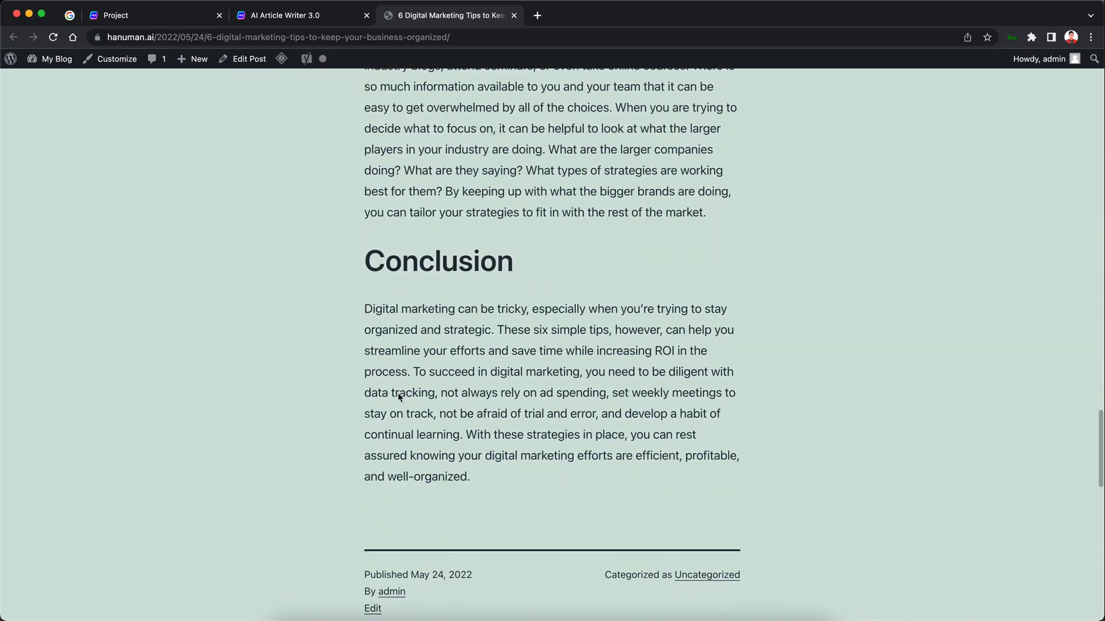
pyautogui.scroll(3)
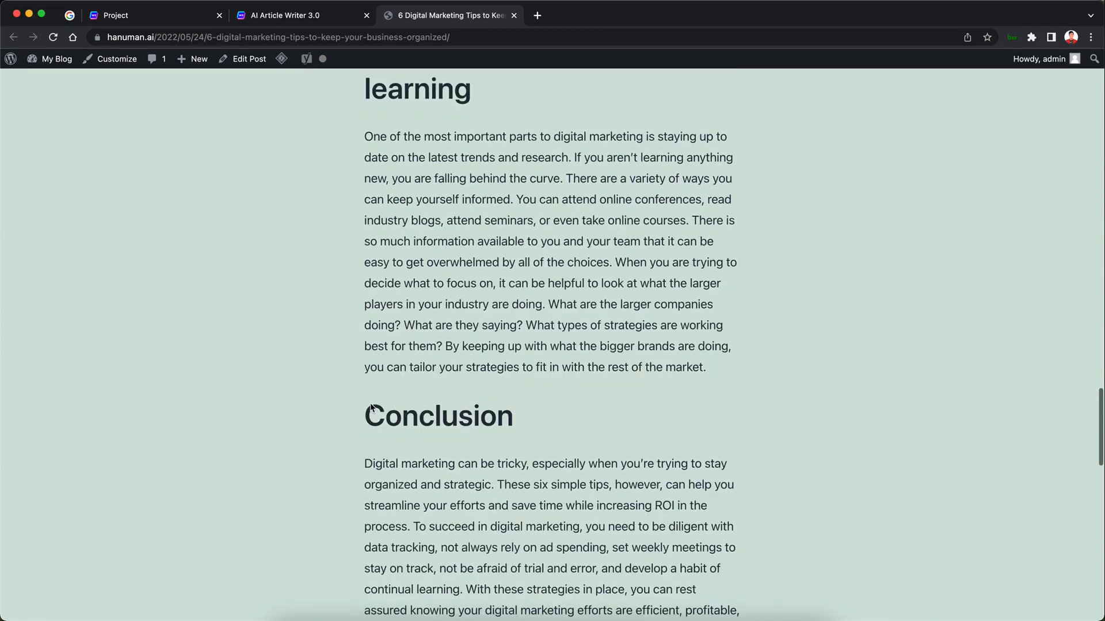